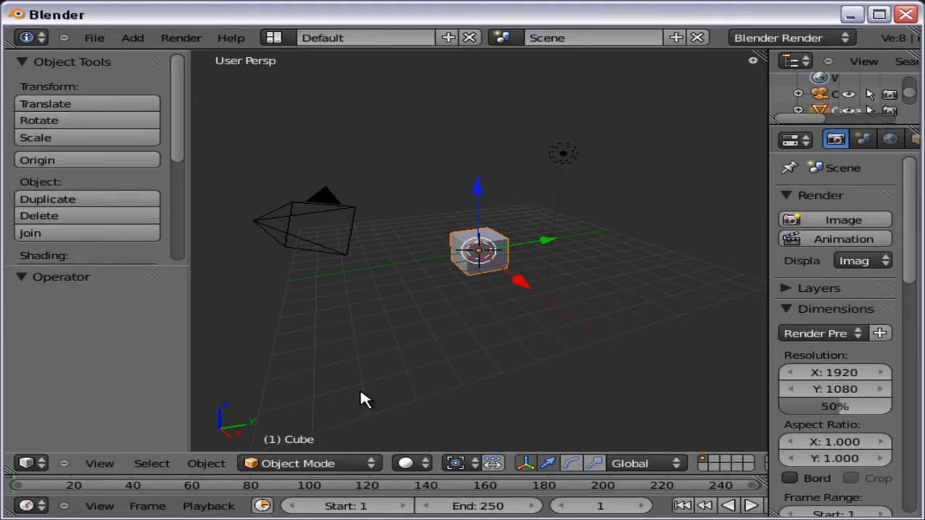
mouse_move(300, 401)
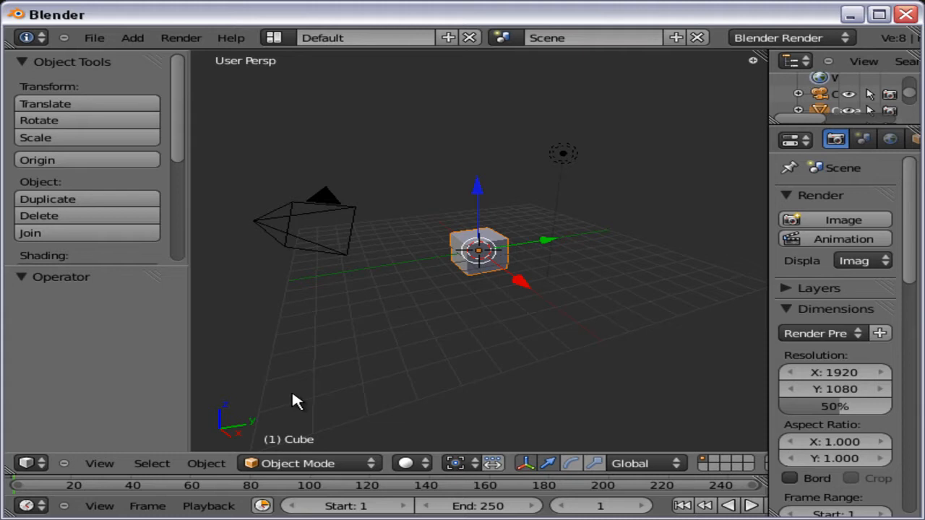
mouse_move(311, 373)
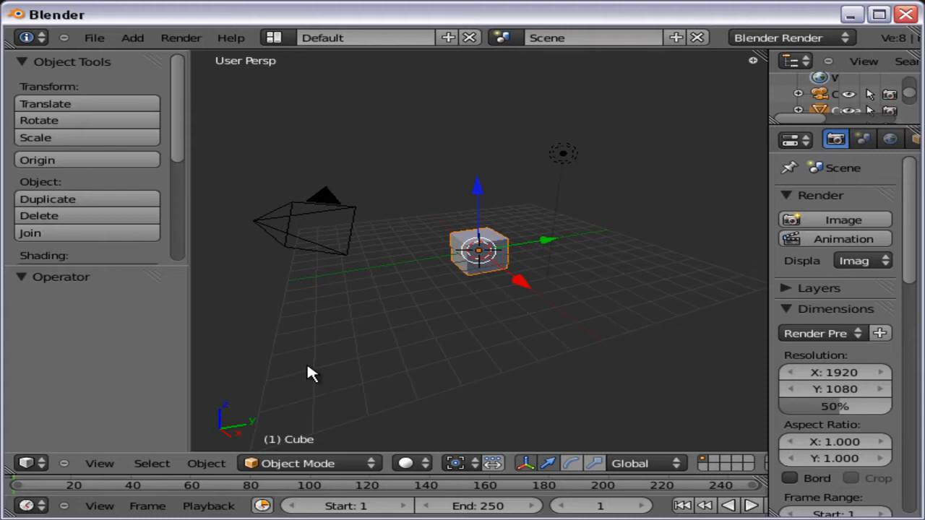
mouse_move(383, 230)
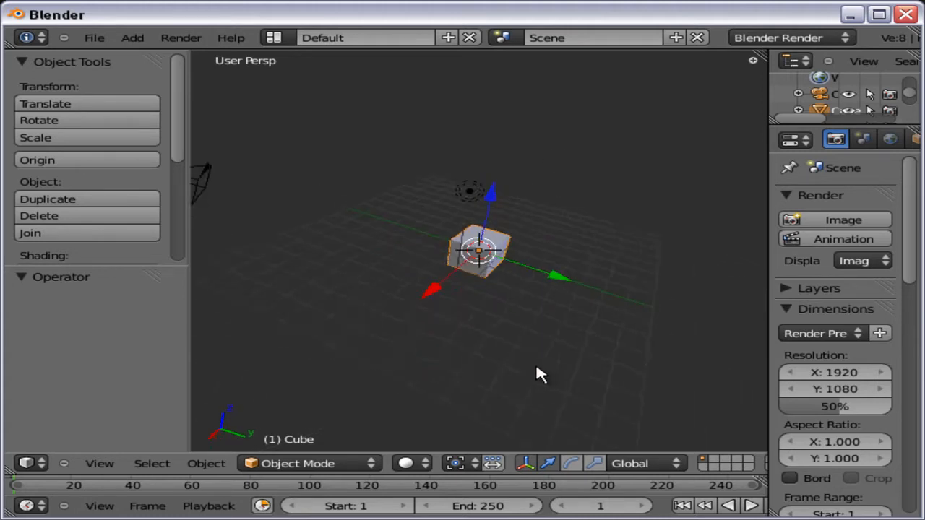
- Append the Cube mesh from raptorwithrigg.blend's Mesh category into the scene
drag(541, 374, 470, 334)
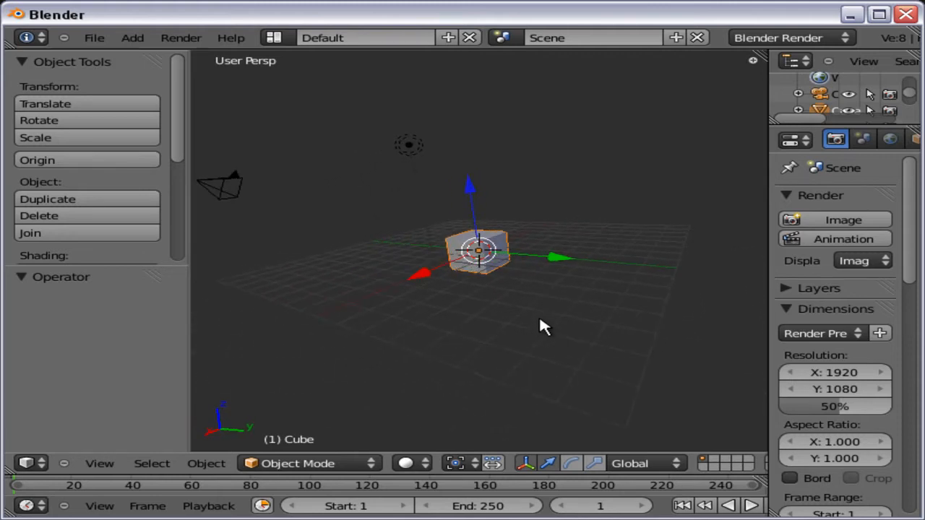
drag(546, 325, 667, 282)
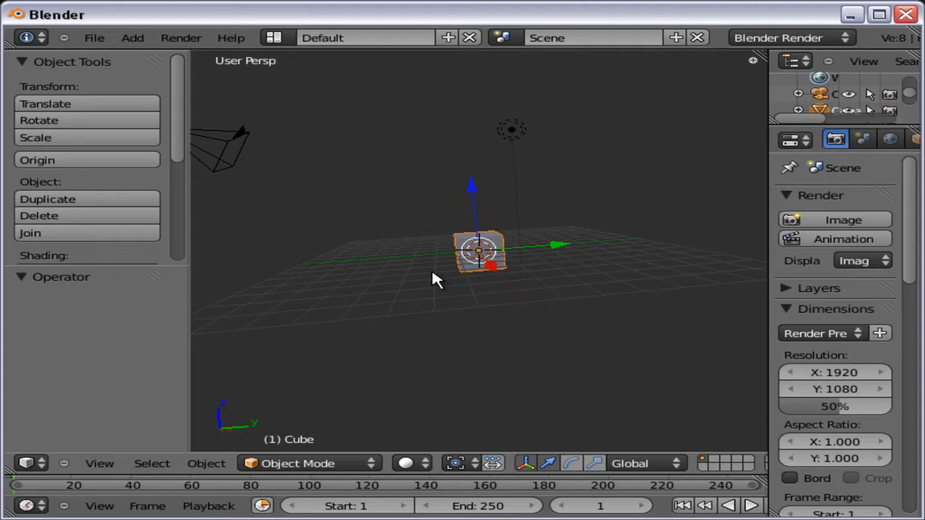
mouse_move(425, 280)
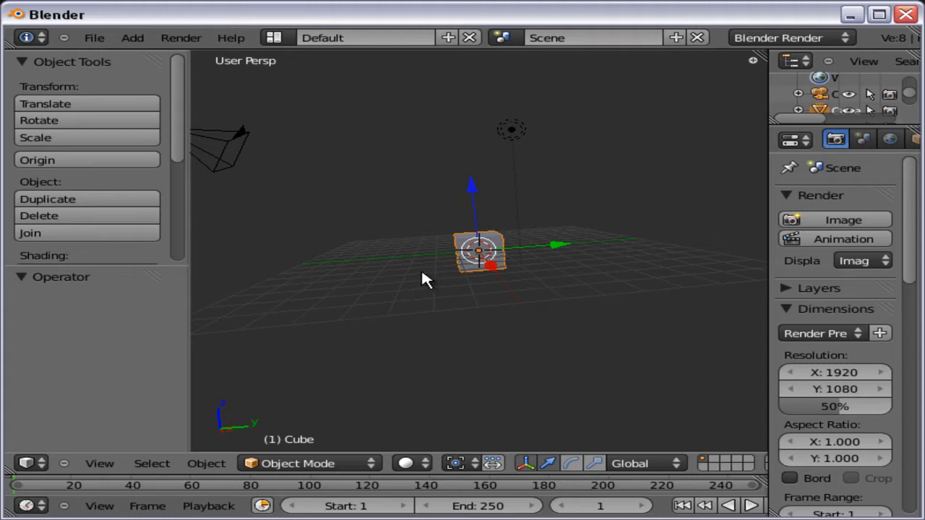
mouse_move(422, 259)
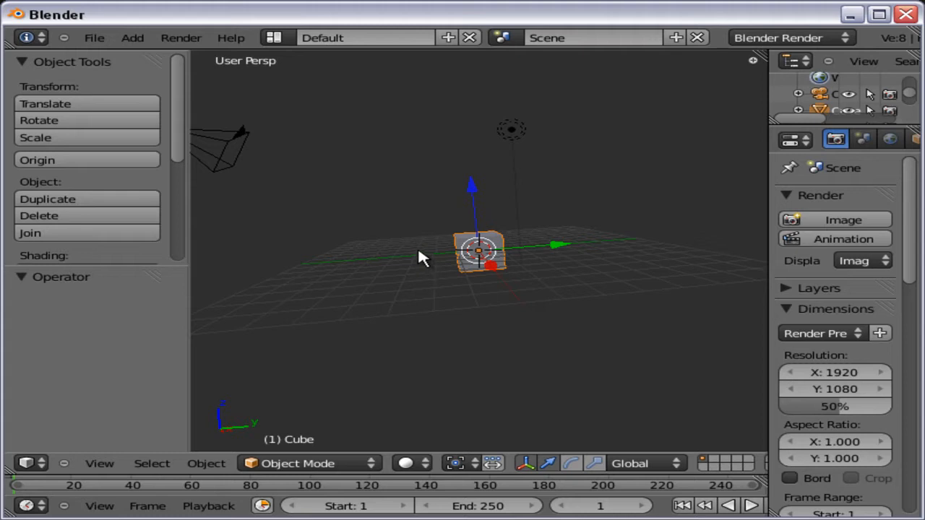
mouse_move(277, 117)
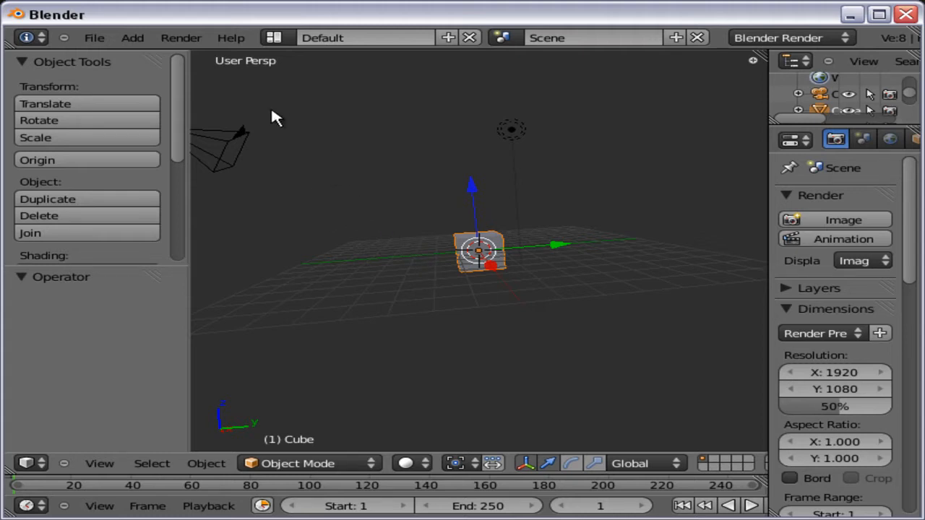
click(94, 38)
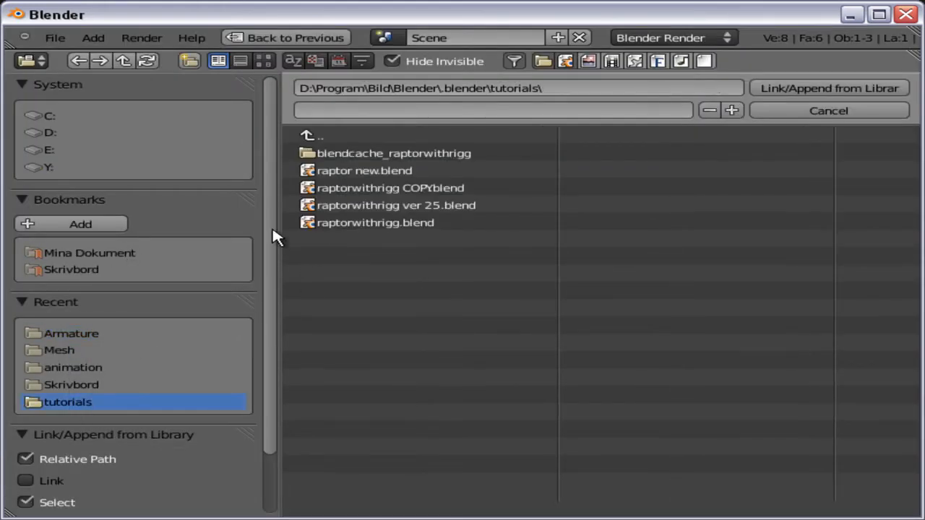
mouse_move(350, 244)
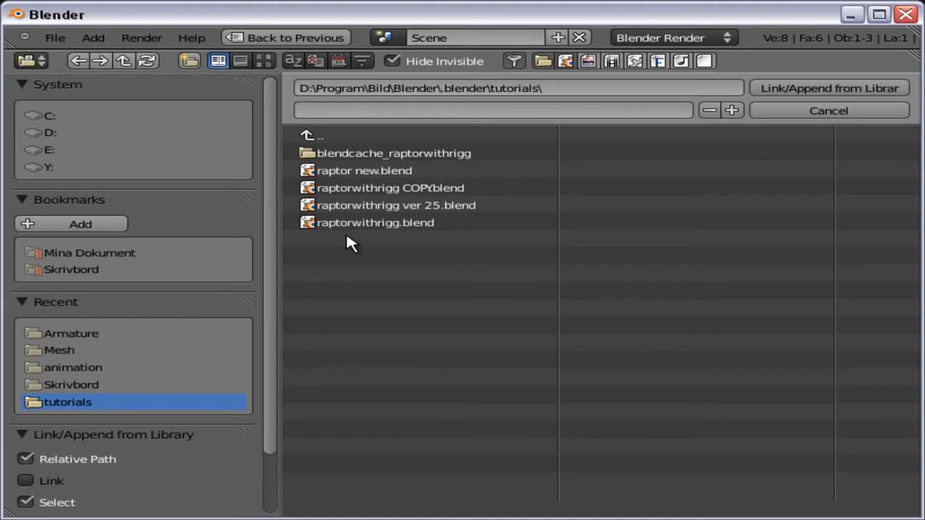
double_click(376, 222)
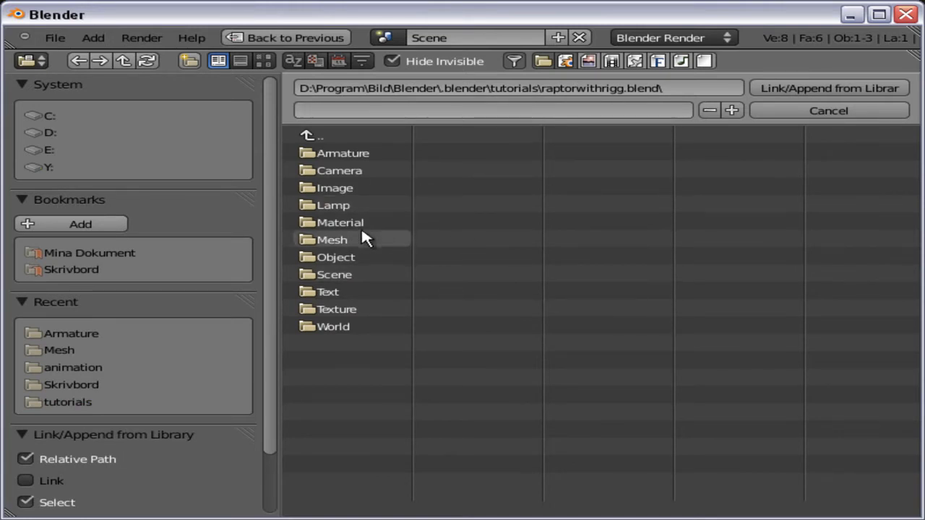
double_click(332, 240)
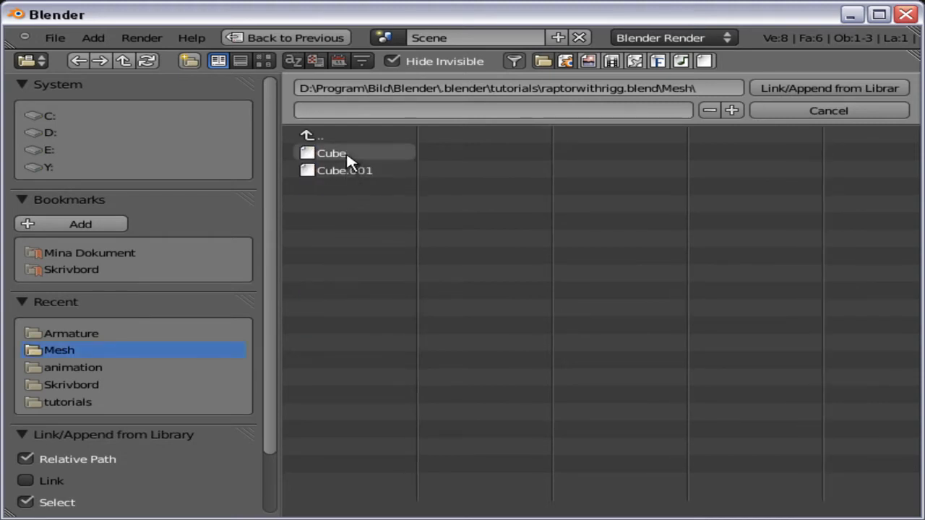
click(331, 153)
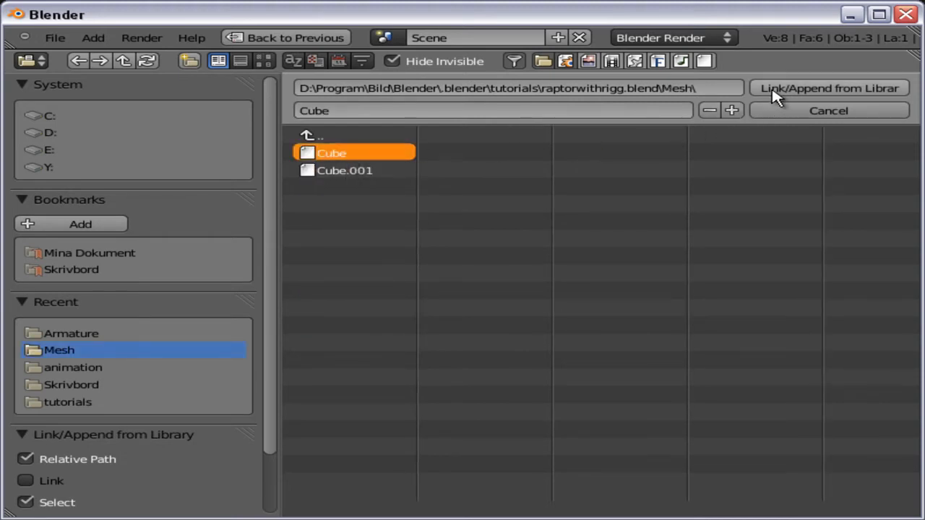
click(827, 88)
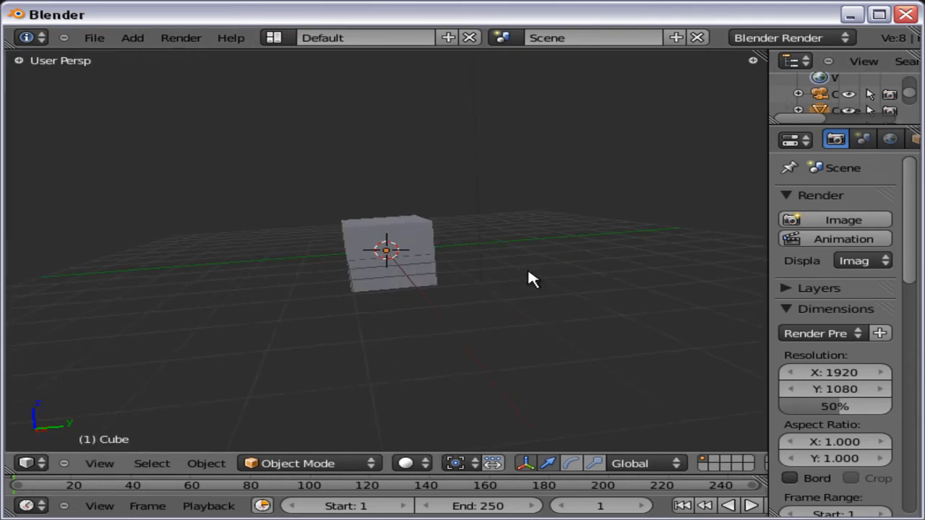
- Select the appended object and rename its mesh data from Cube.001 to Raptor
click(390, 253)
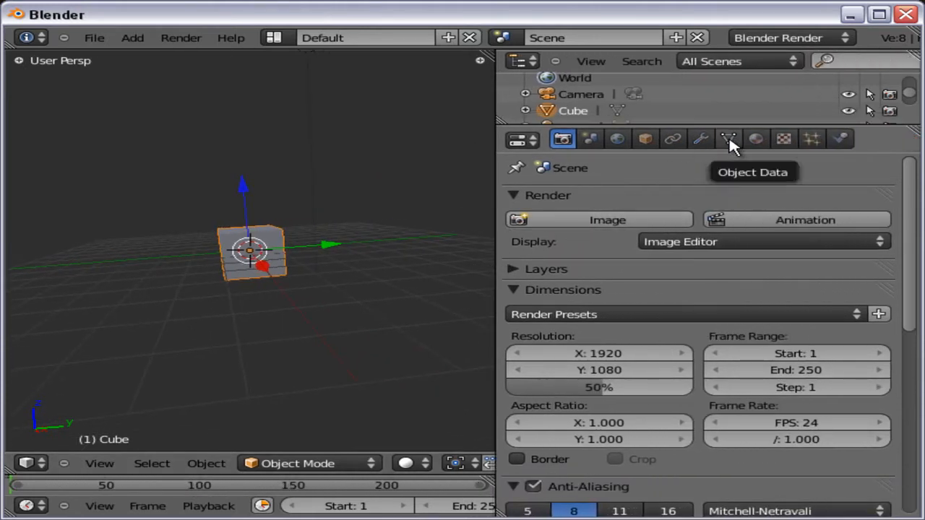
click(728, 139)
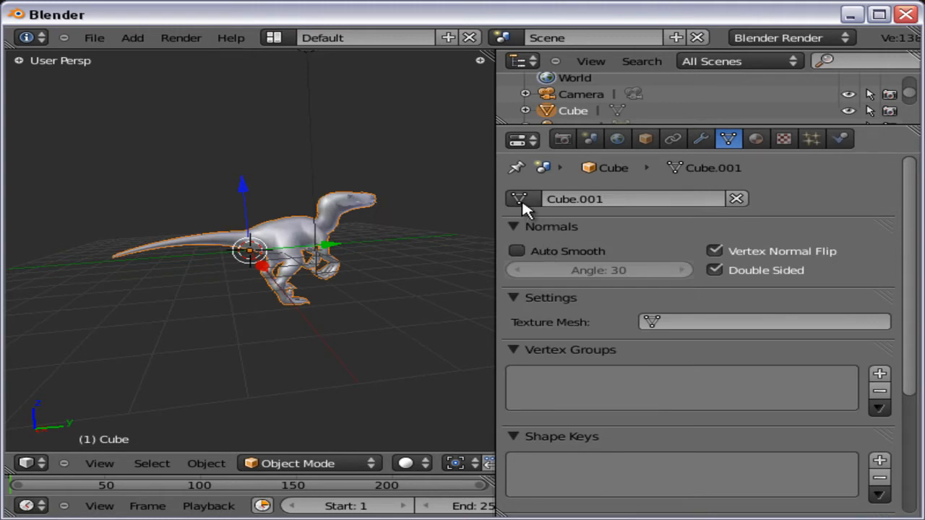
click(737, 200)
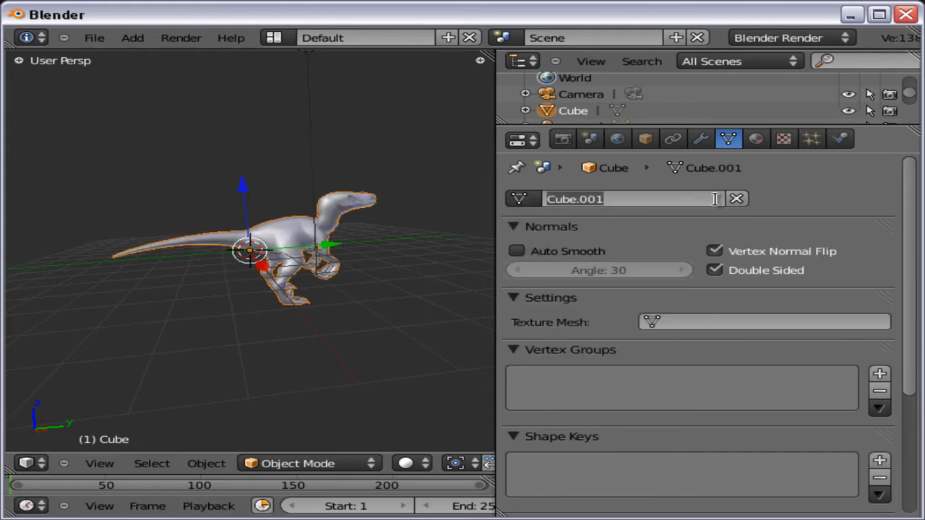
text(R)
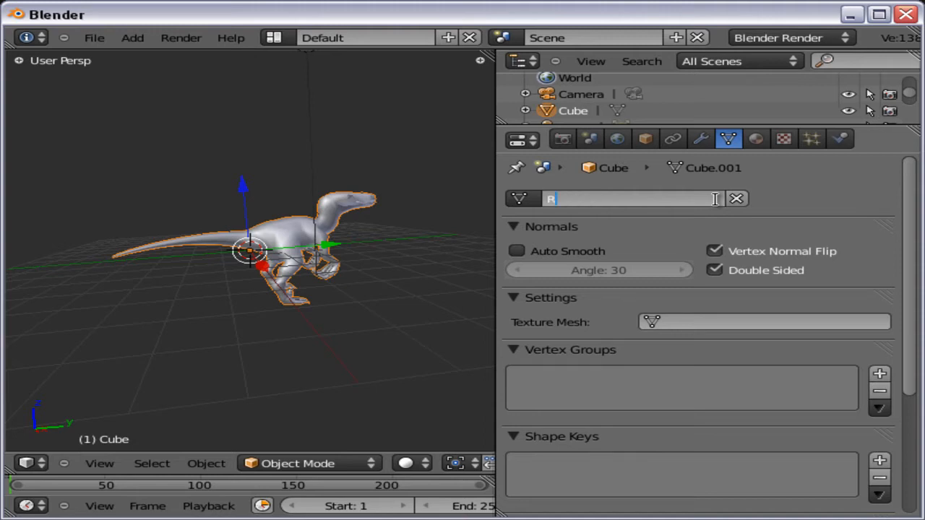
text(aptor)
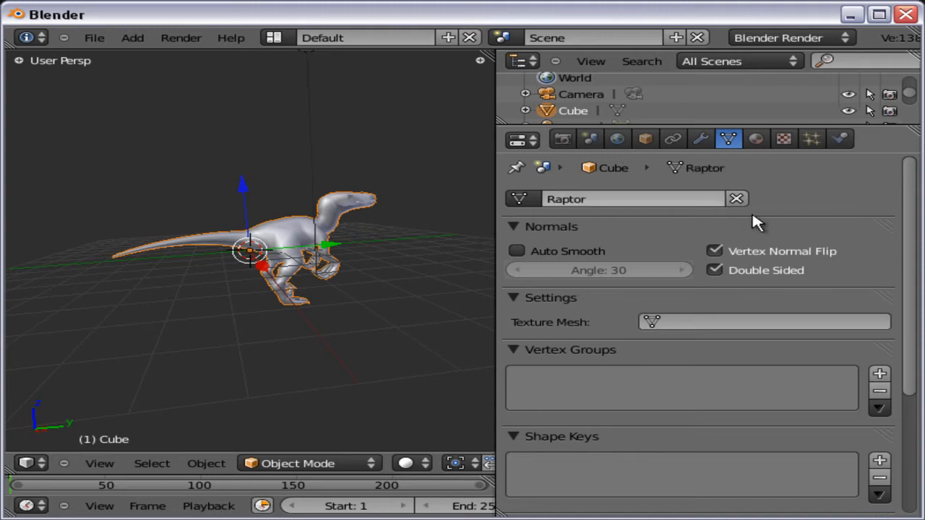
mouse_move(368, 246)
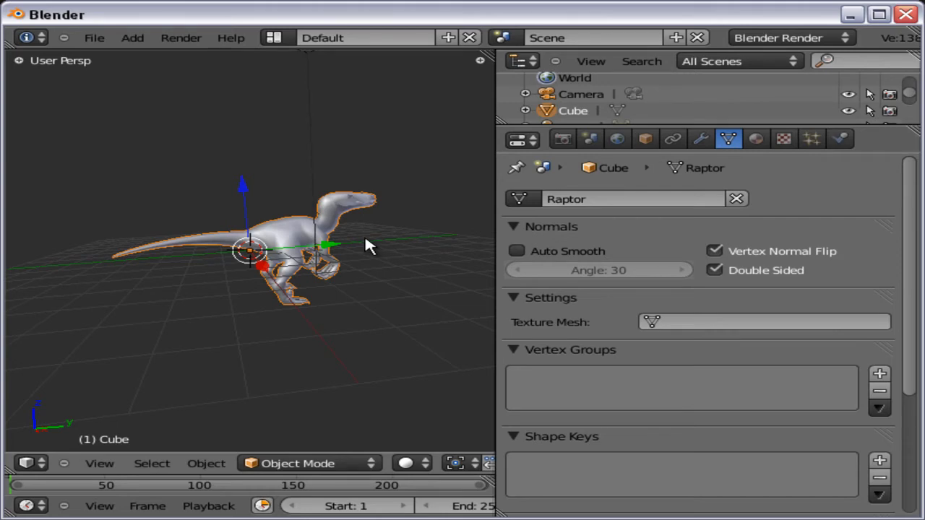
drag(368, 245, 289, 219)
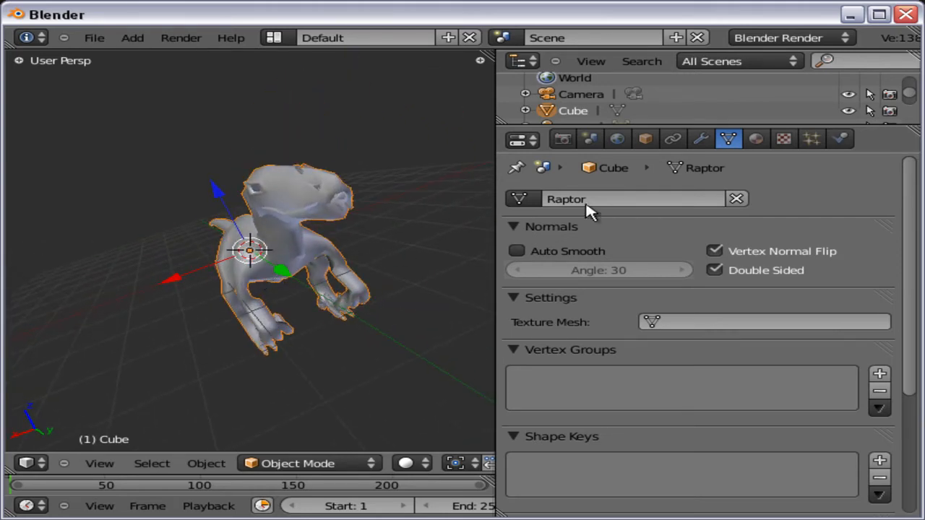
click(700, 138)
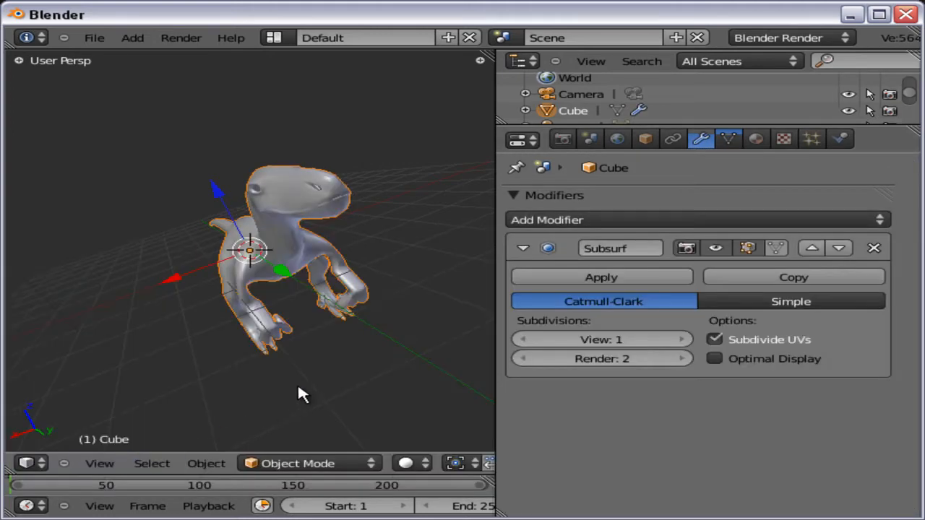
- Raise the Subsurf viewport subdivisions to 2 and collapse the modifier
click(679, 340)
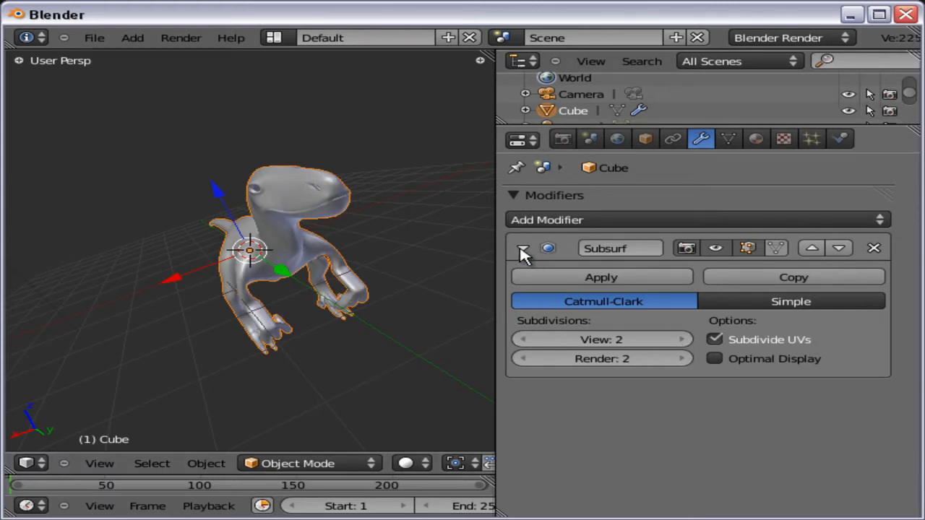
click(523, 249)
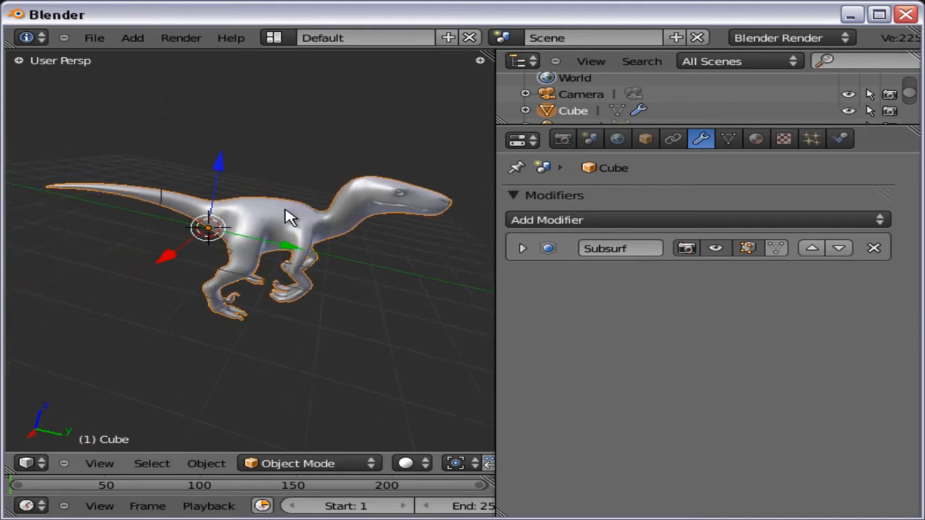
mouse_move(209, 137)
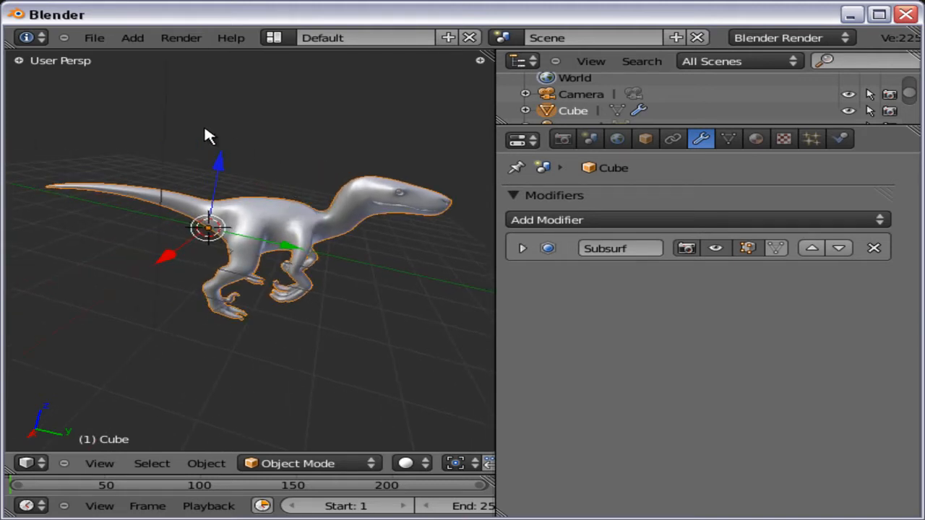
- Append the Armature data from raptorwithrigg.blend and switch to a side view
click(94, 38)
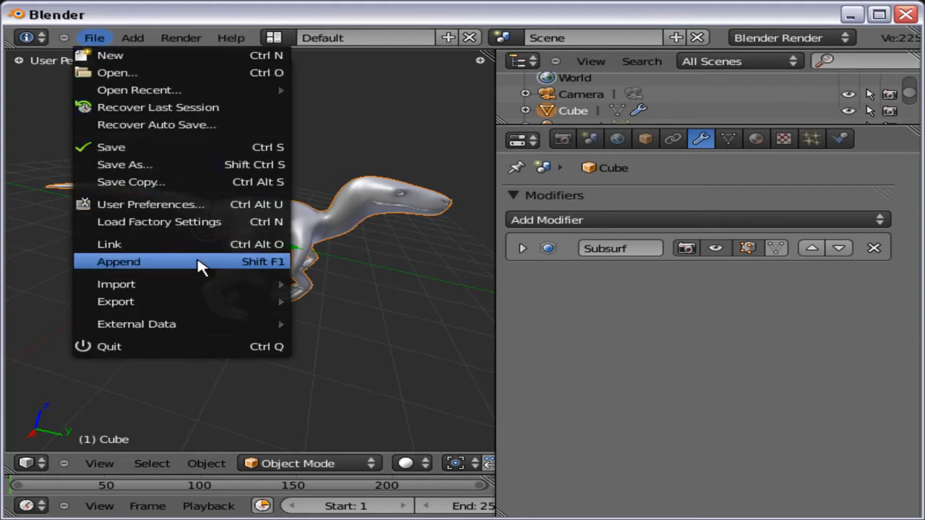
click(119, 262)
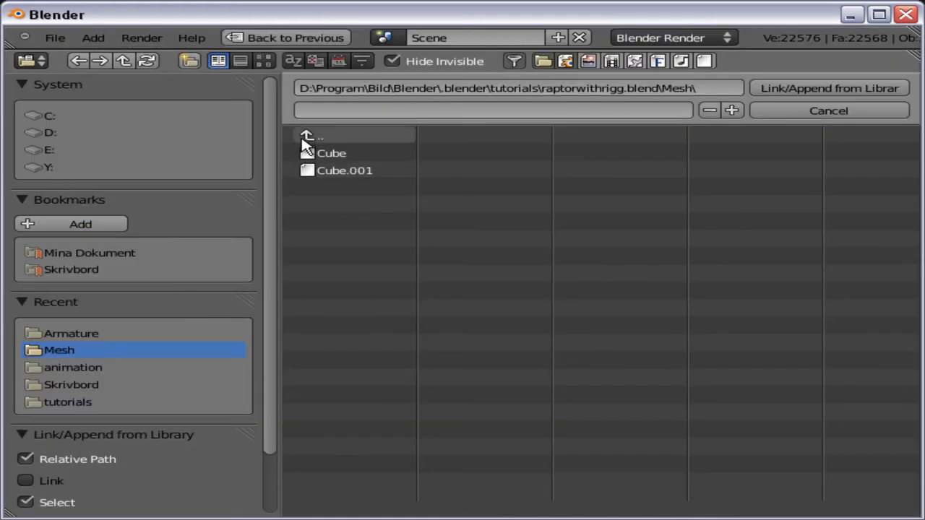
click(71, 332)
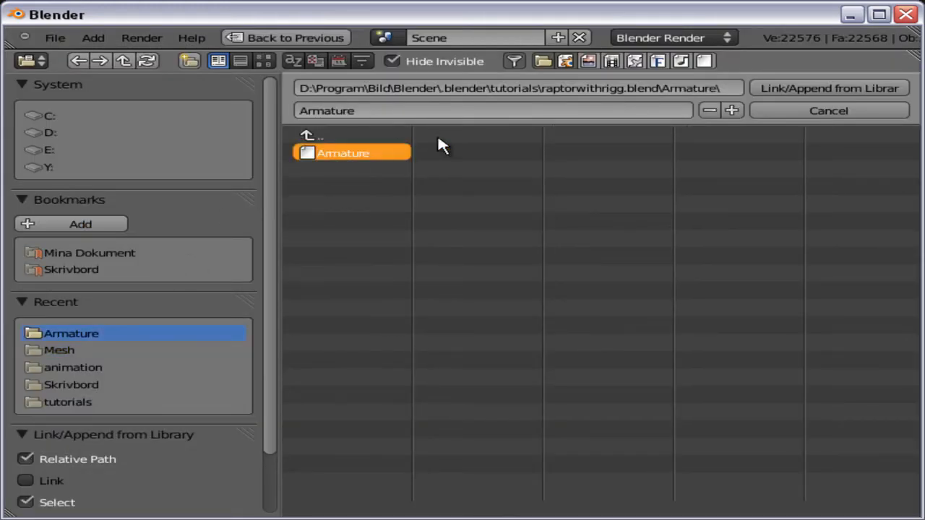
mouse_move(829, 88)
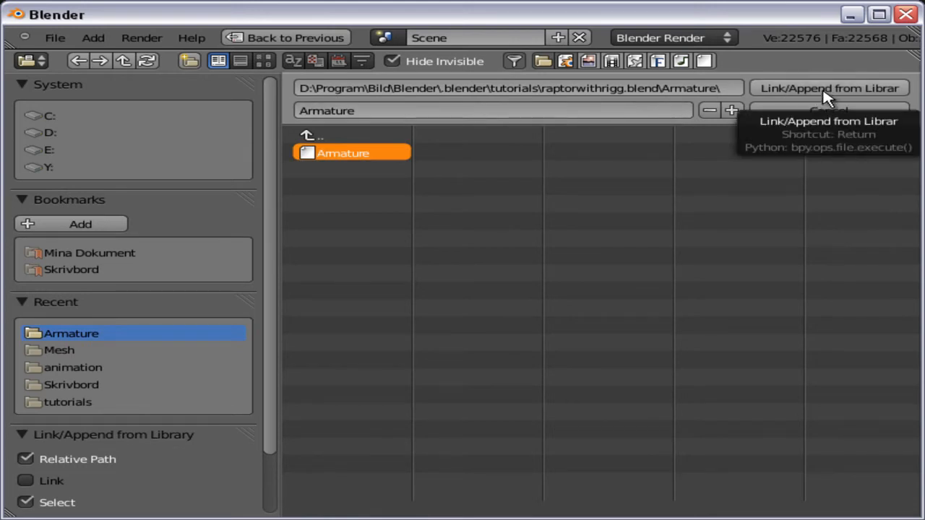
click(829, 88)
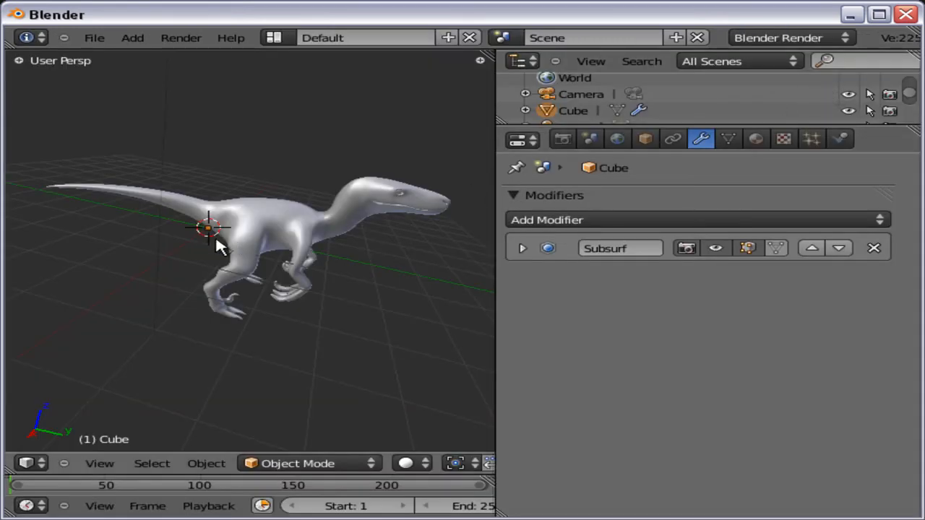
key(3)
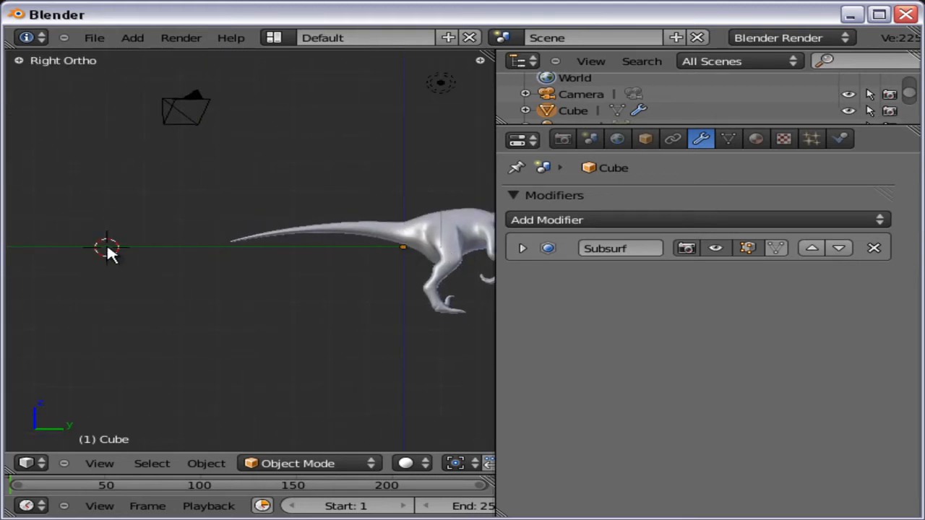
- Add a single-bone armature and assign it the appended Armature skeleton data
click(133, 37)
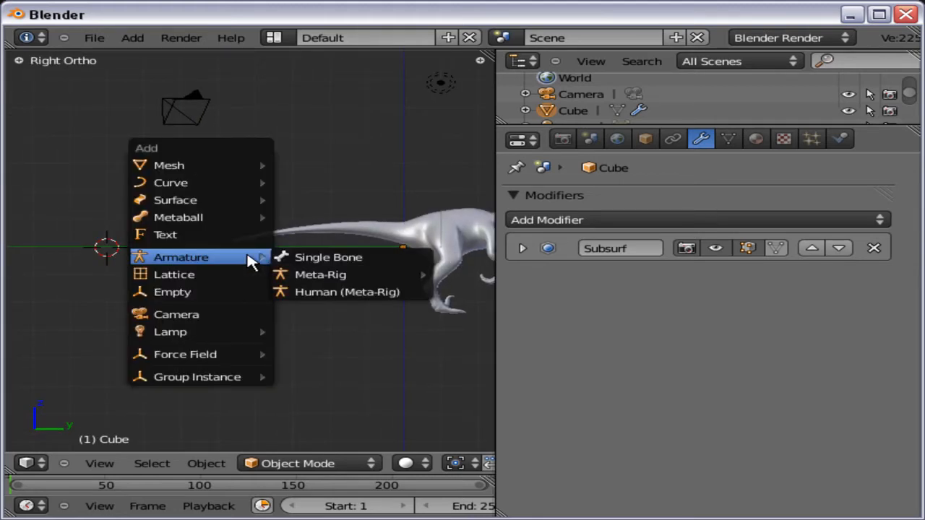
mouse_move(173, 275)
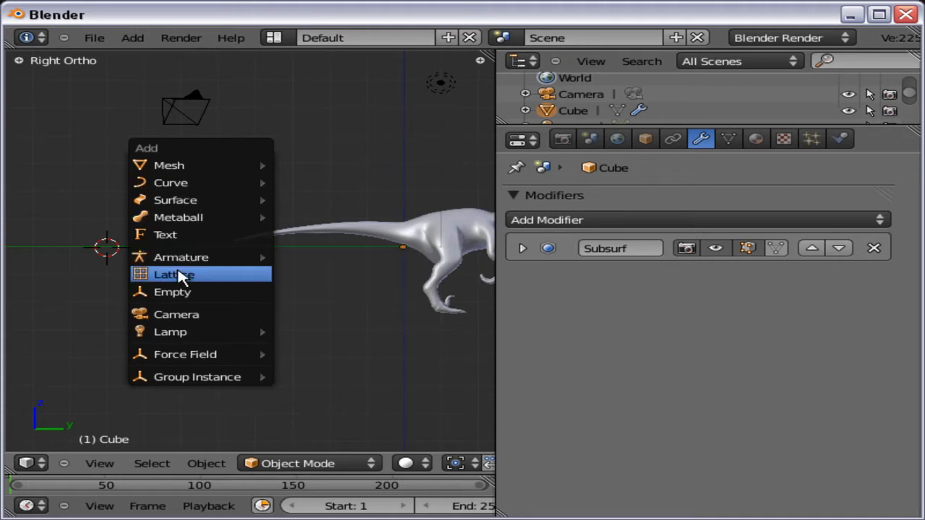
click(181, 258)
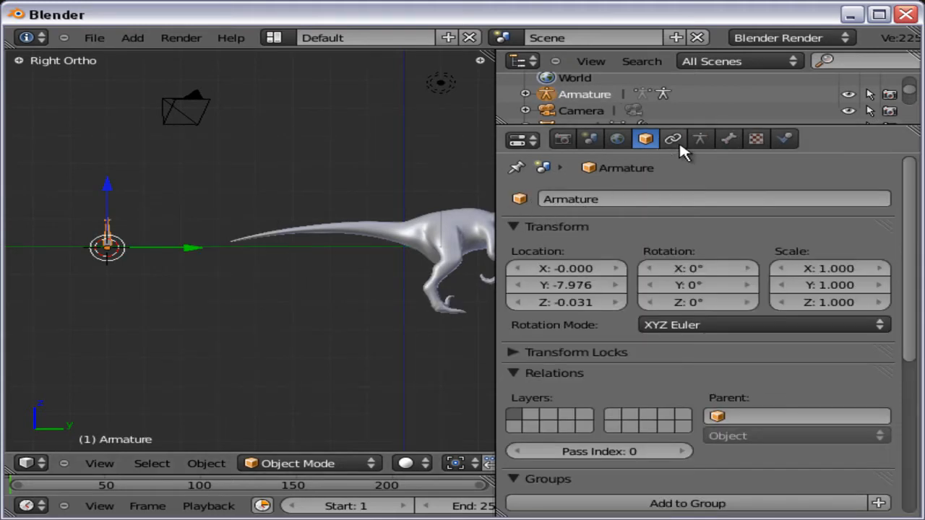
click(699, 139)
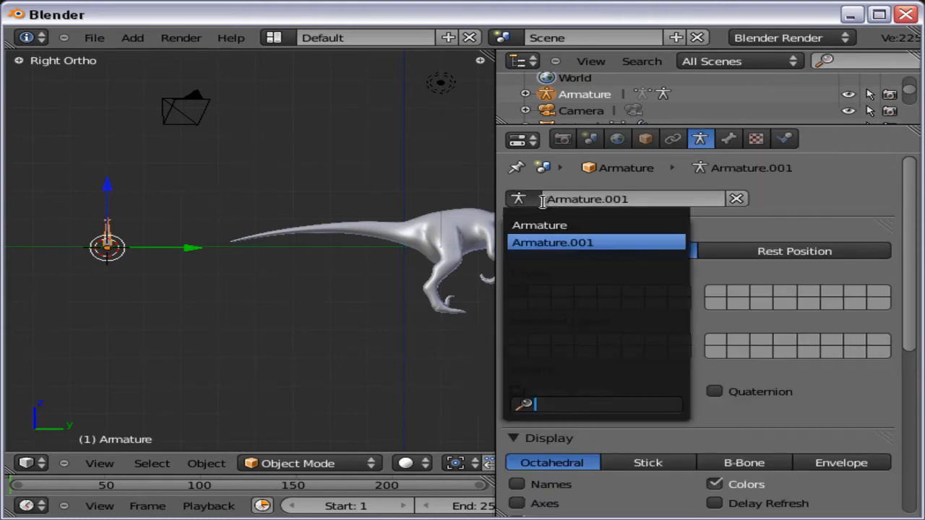
click(539, 225)
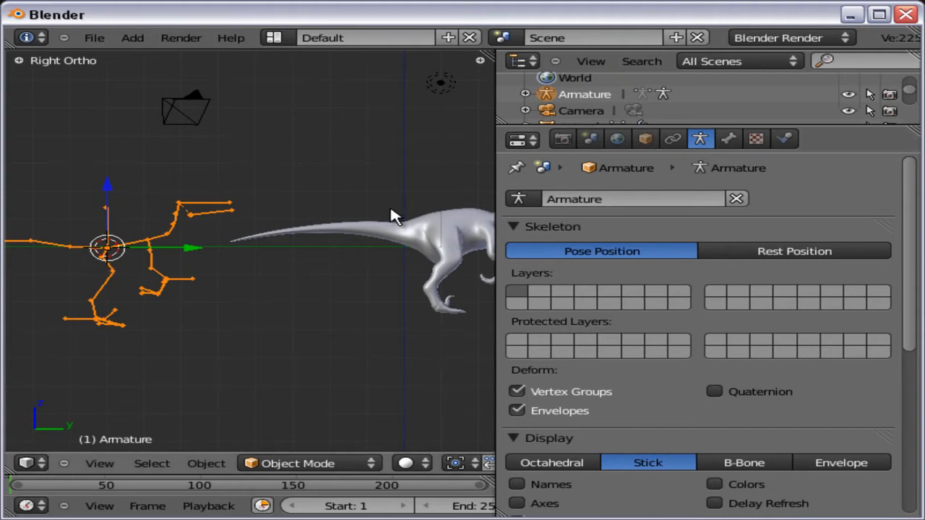
mouse_move(209, 325)
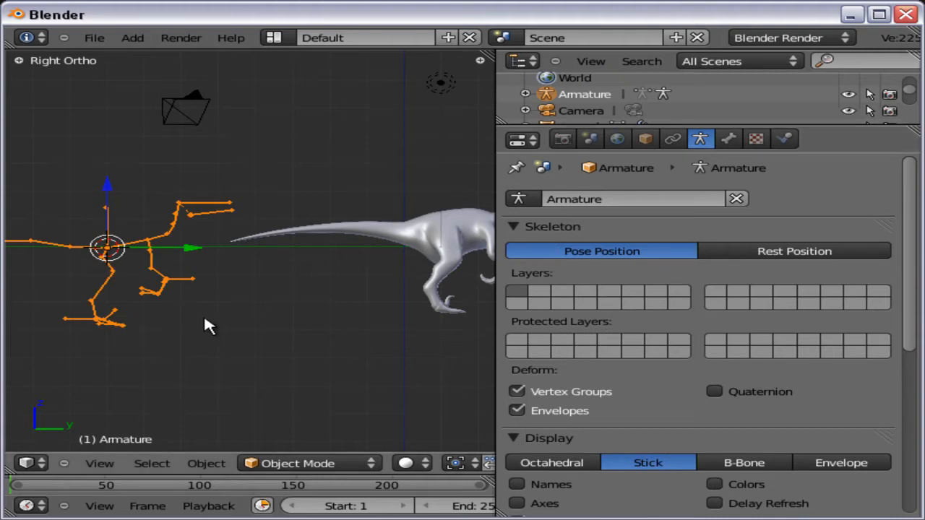
mouse_move(186, 282)
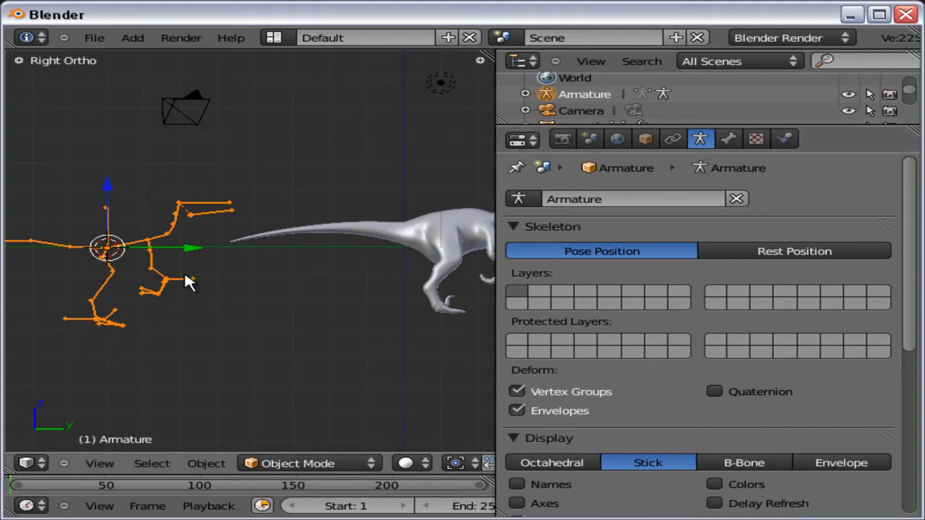
mouse_move(69, 269)
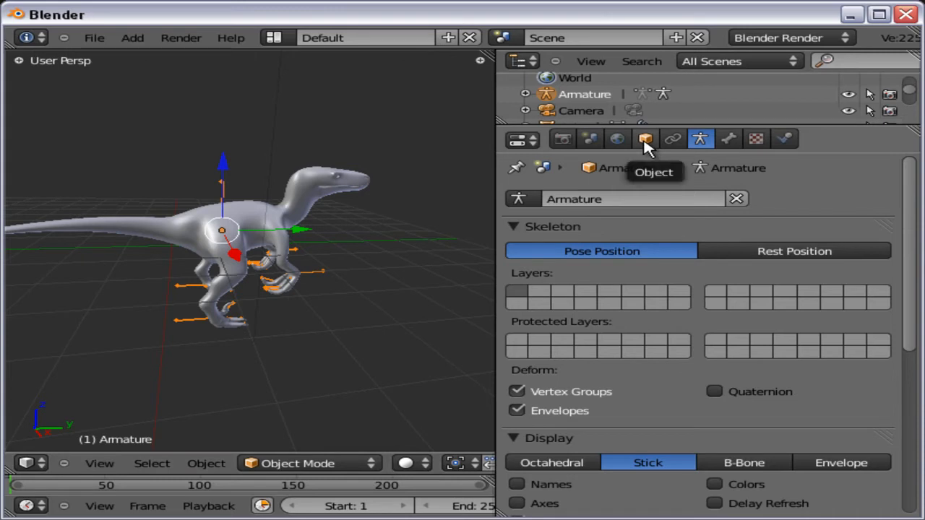
- Enable X-Ray display on the armature so bones show through the mesh
click(644, 138)
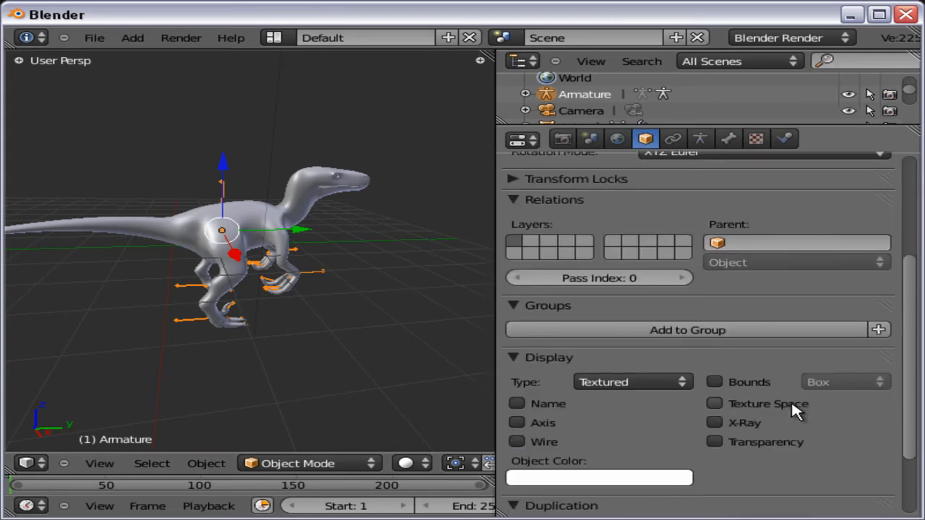
mouse_move(523, 369)
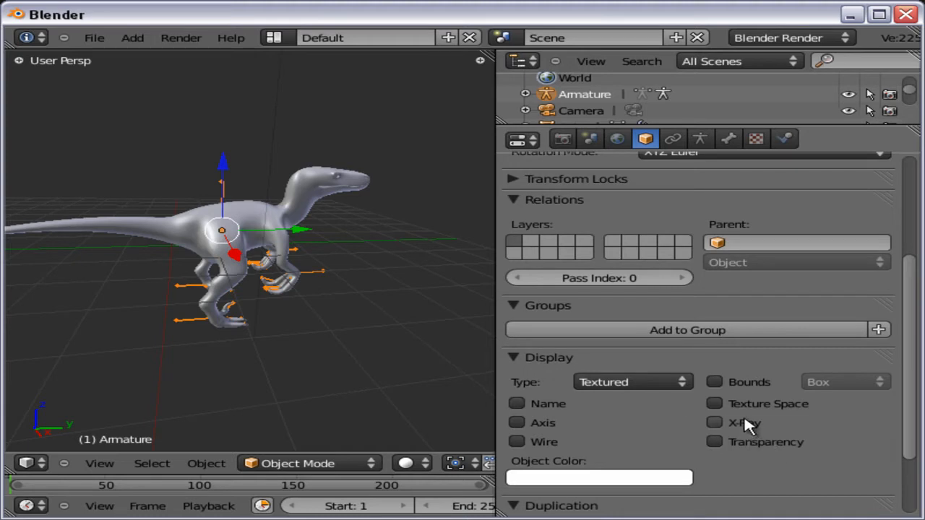
click(714, 422)
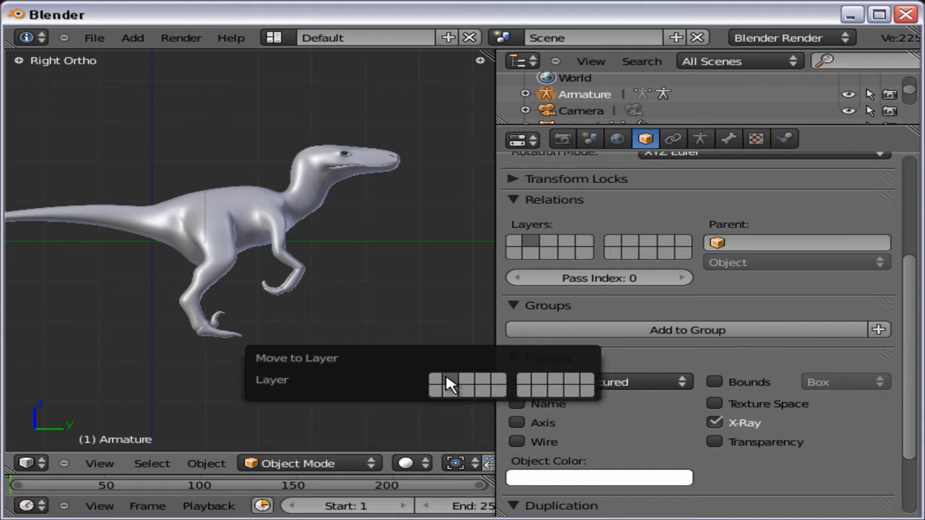
mouse_move(434, 378)
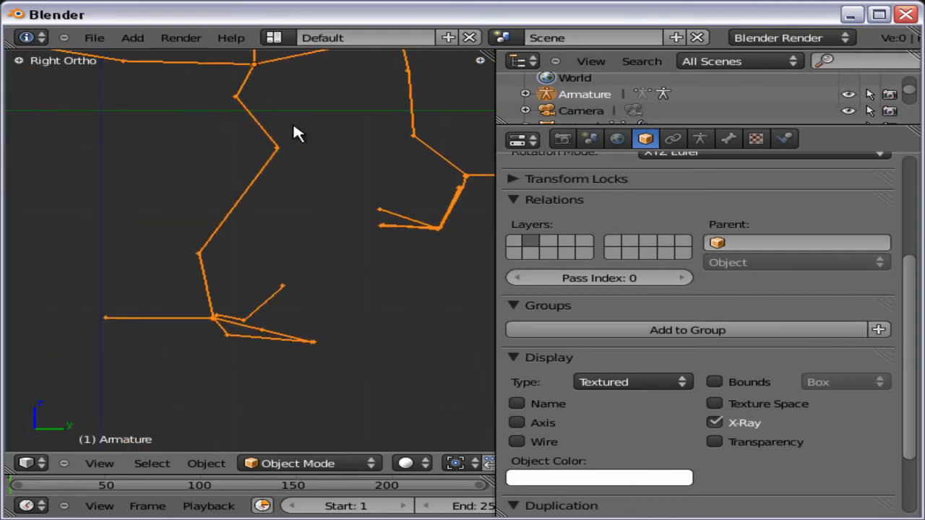
- Enter Pose Mode with the MASTER bone active and orbit around the skeleton
click(296, 462)
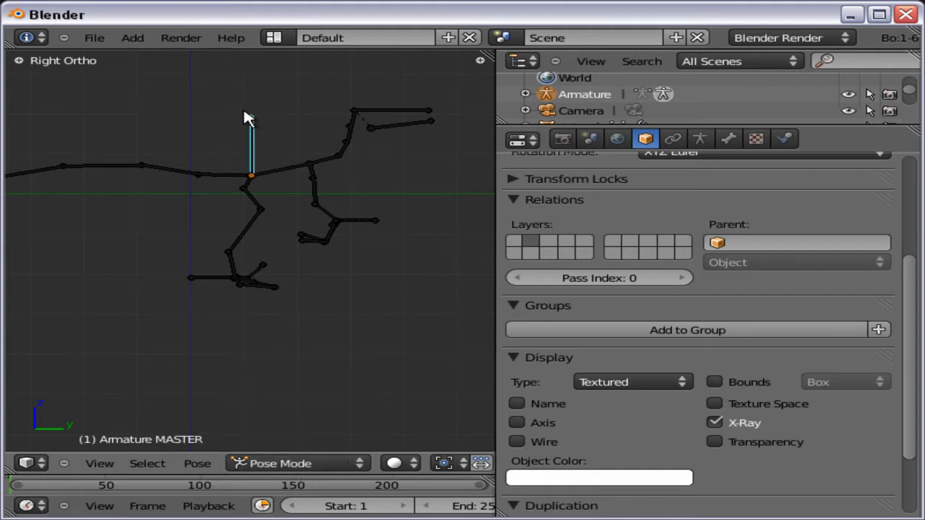
drag(249, 116, 180, 136)
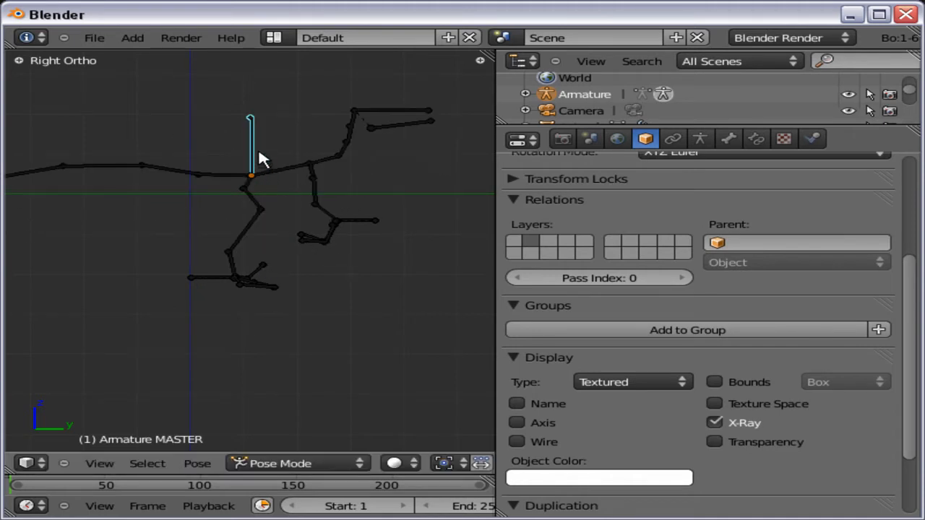
mouse_move(253, 156)
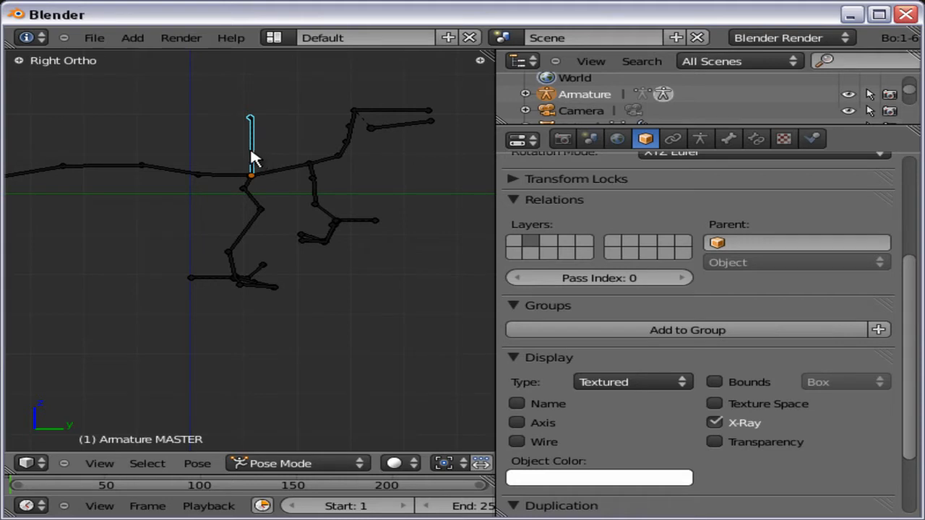
drag(253, 159, 315, 226)
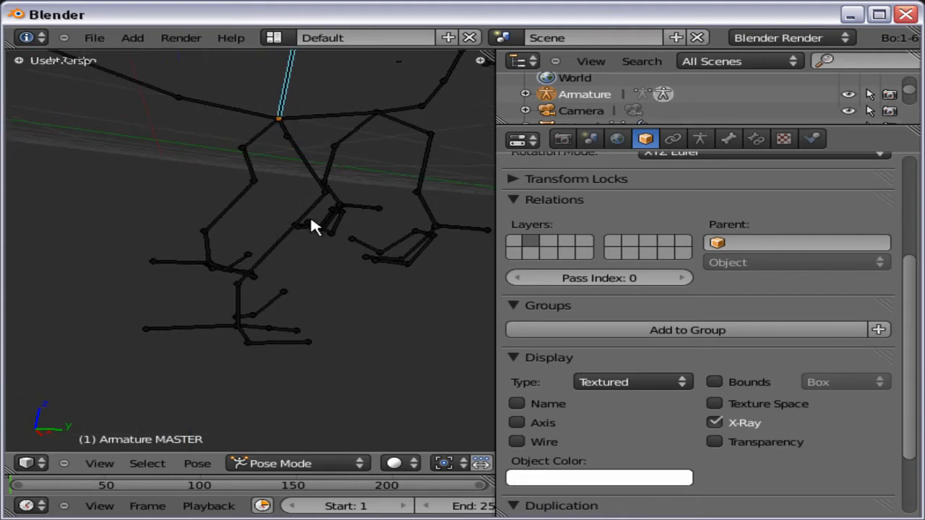
- Select Leg3.L and try adding Inverse Kinematics as an object constraint, which is refused
click(208, 245)
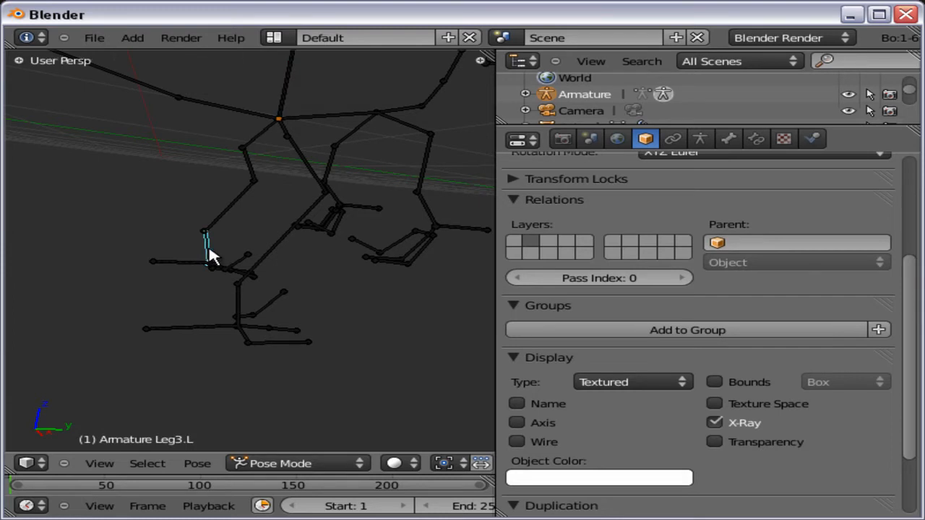
mouse_move(672, 139)
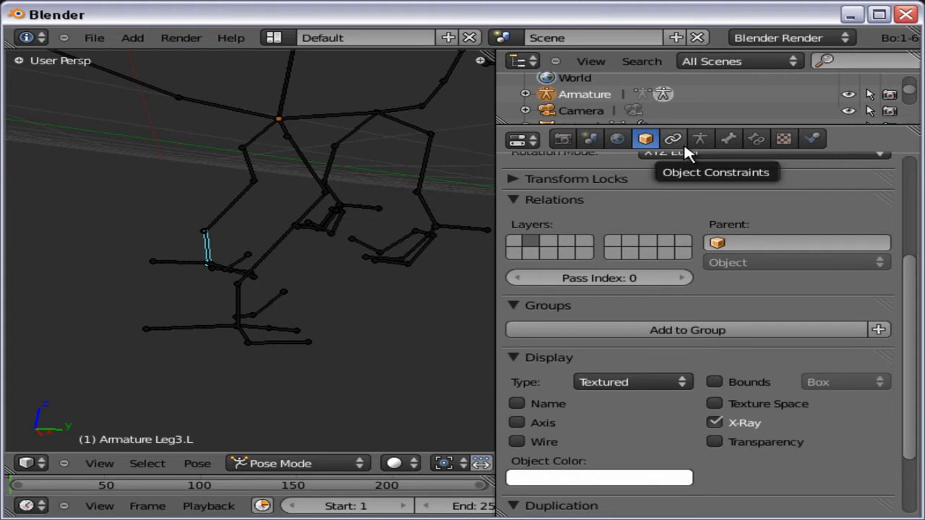
mouse_move(763, 145)
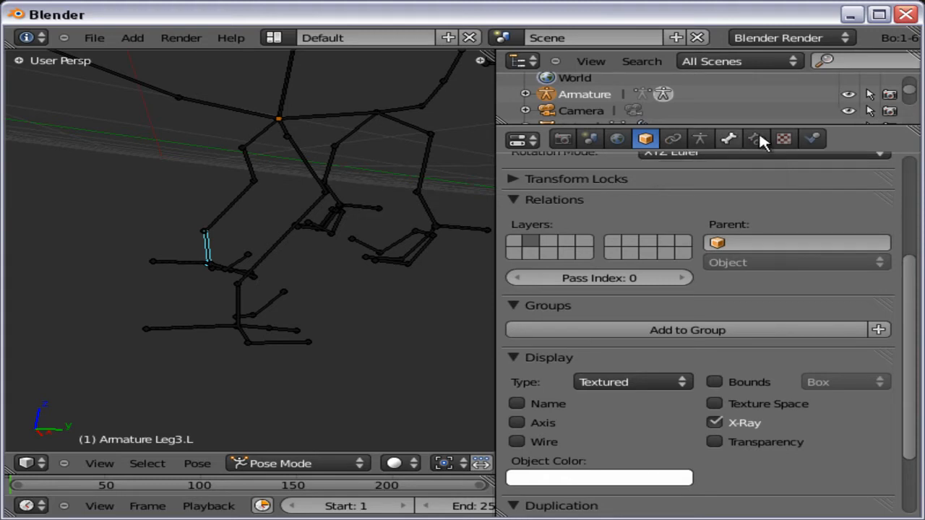
mouse_move(757, 139)
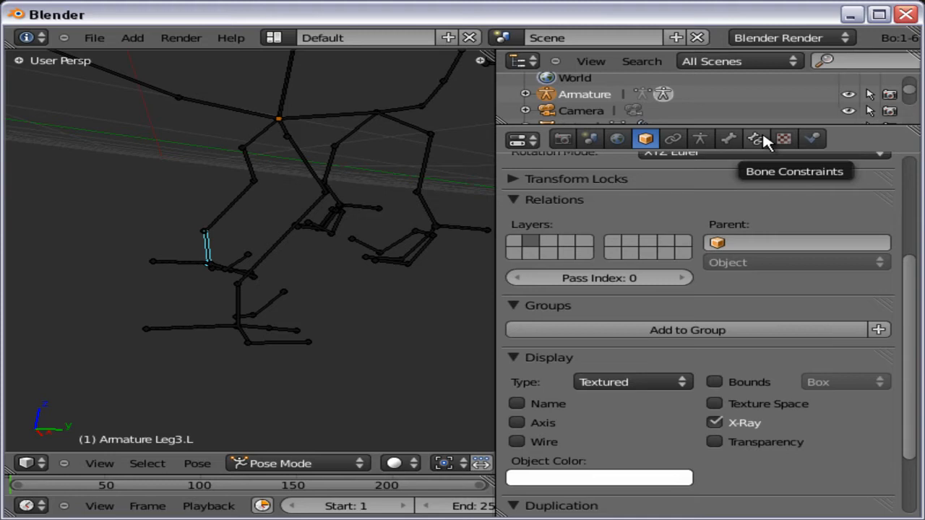
mouse_move(699, 138)
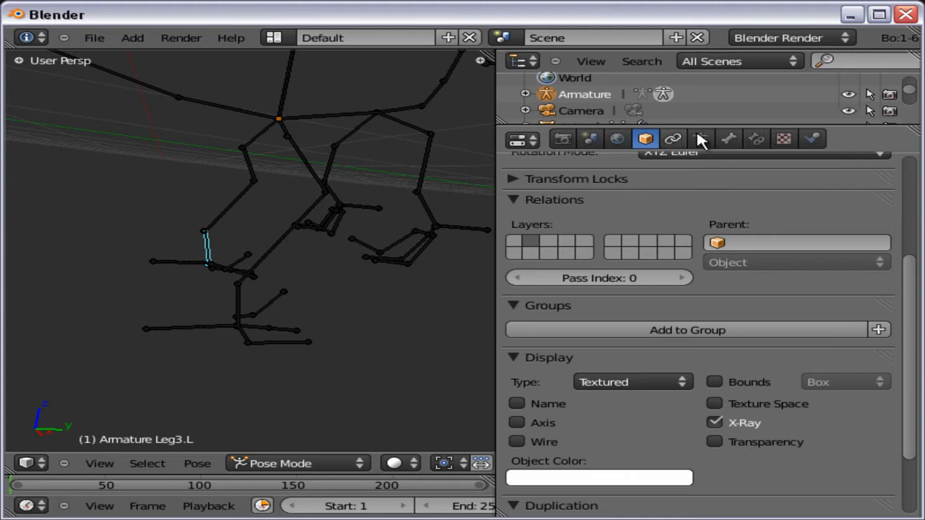
mouse_move(756, 139)
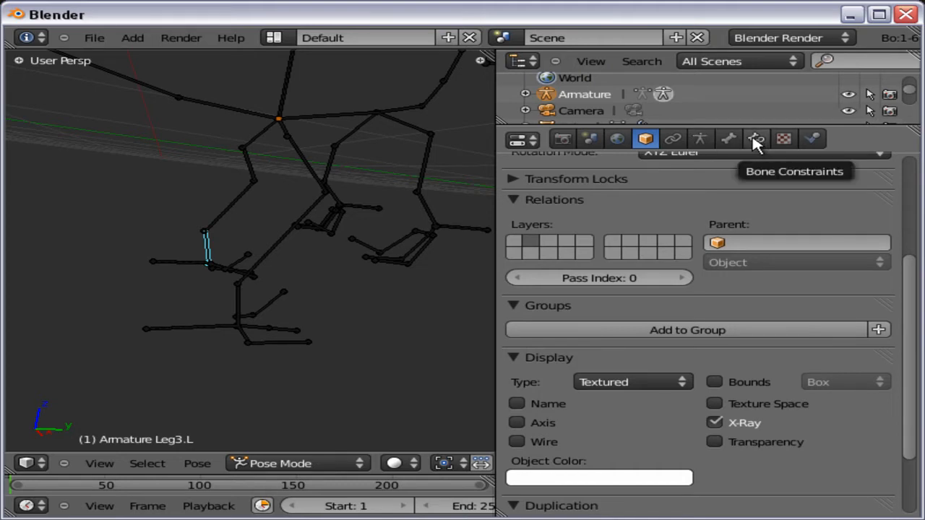
click(672, 139)
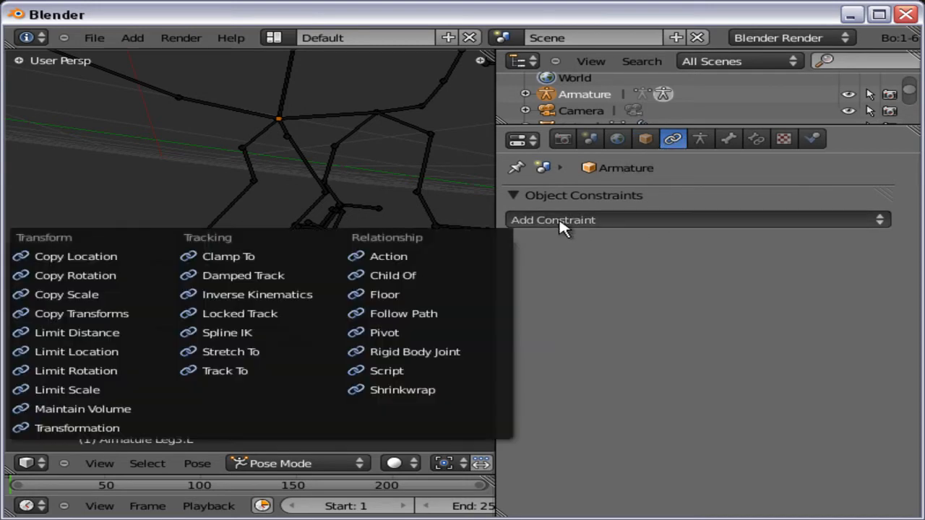
mouse_move(257, 295)
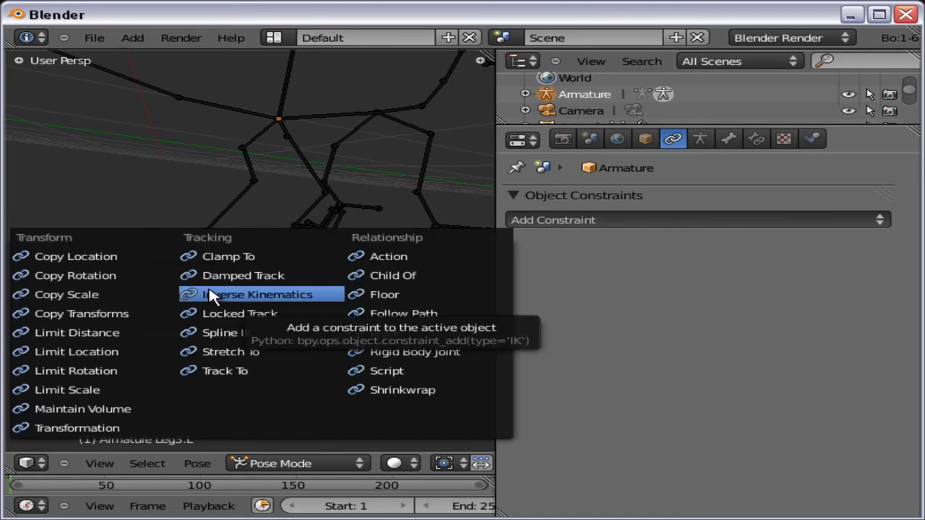
click(257, 295)
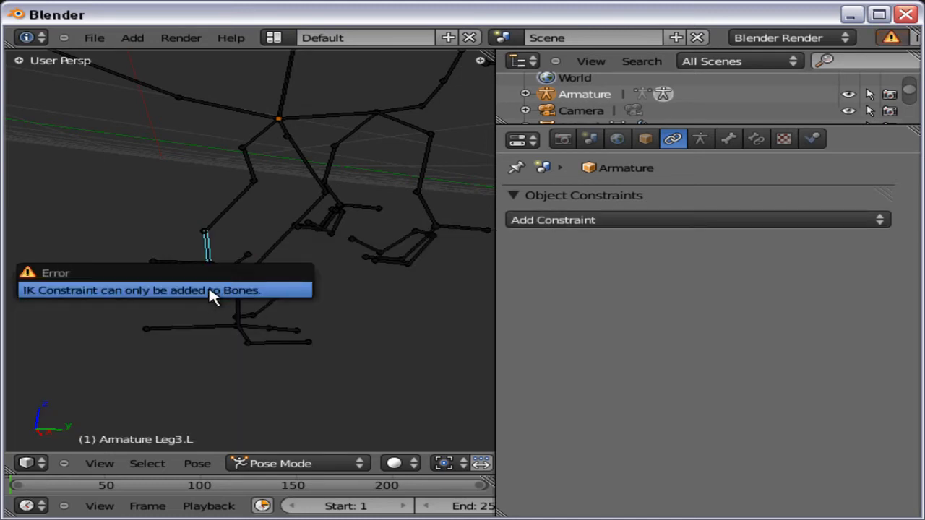
mouse_move(57, 297)
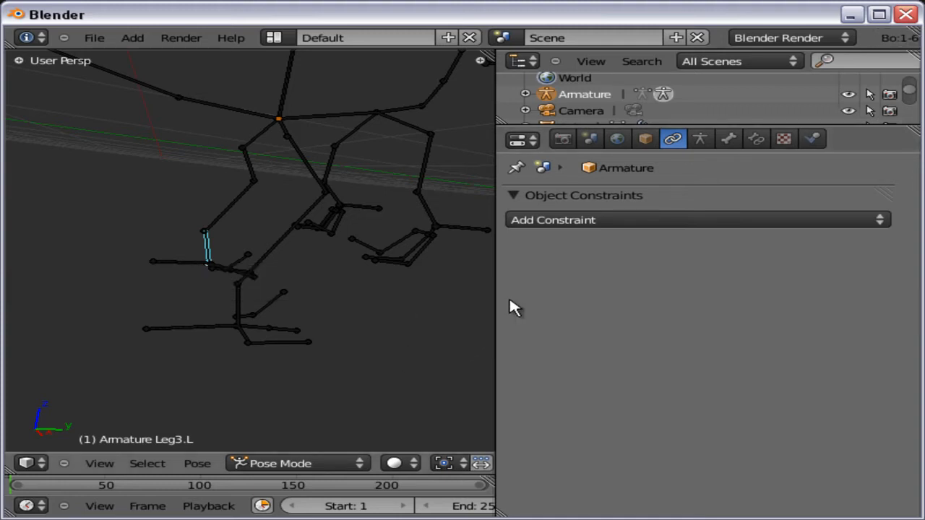
mouse_move(756, 139)
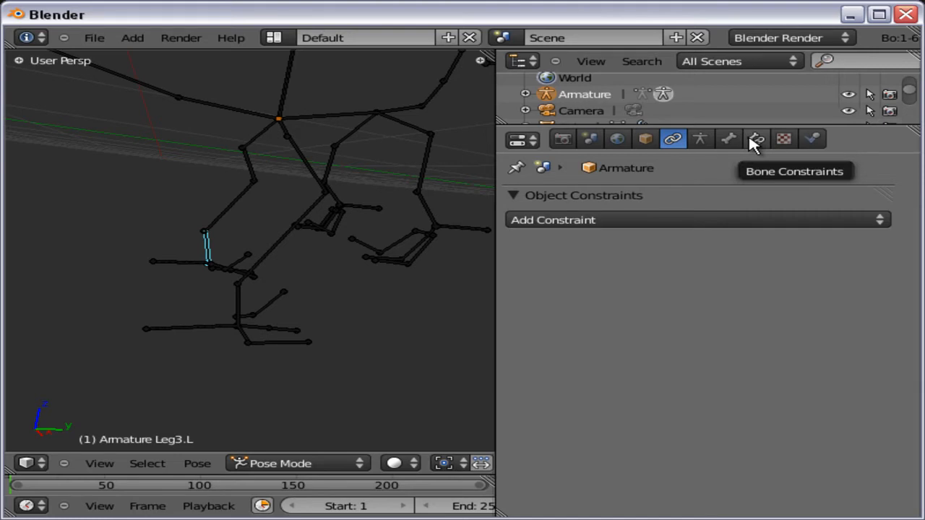
- Add an IK bone constraint to Leg3.L targeting the Armature and filter bones for 'fee'
click(757, 139)
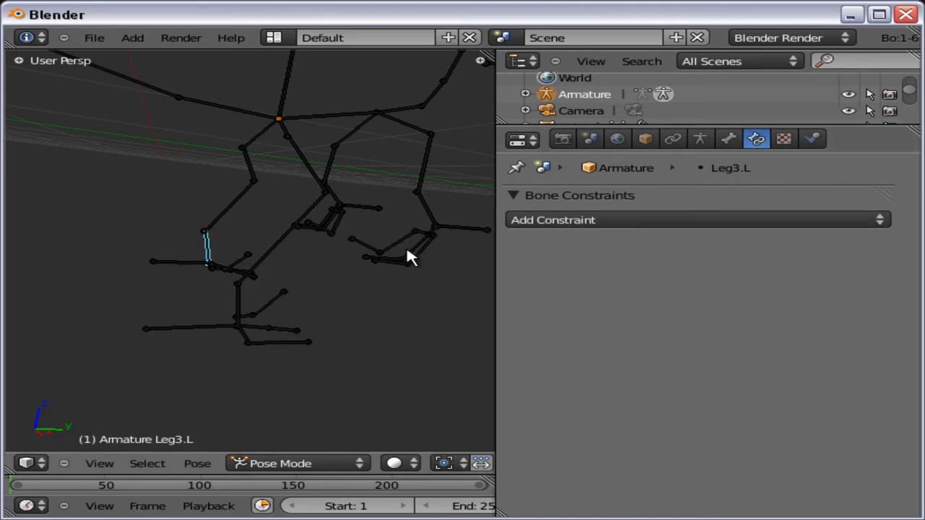
click(696, 219)
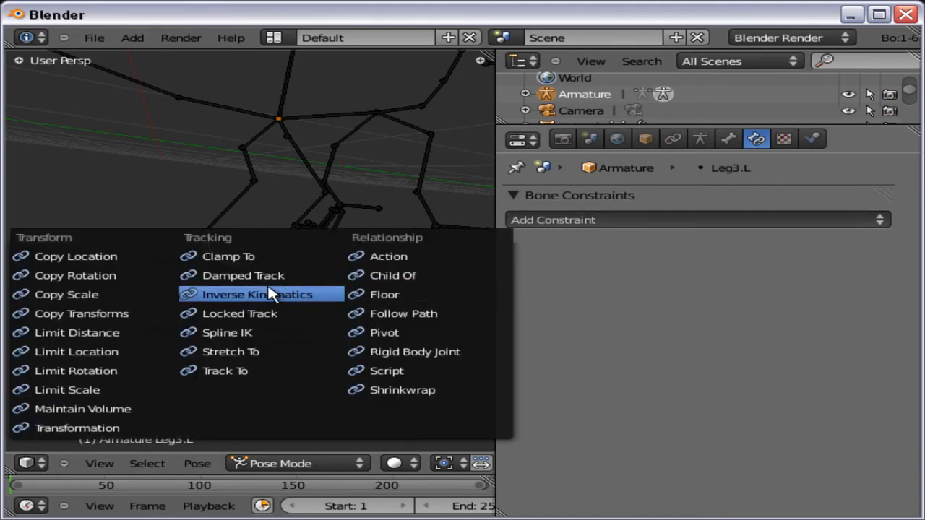
click(257, 295)
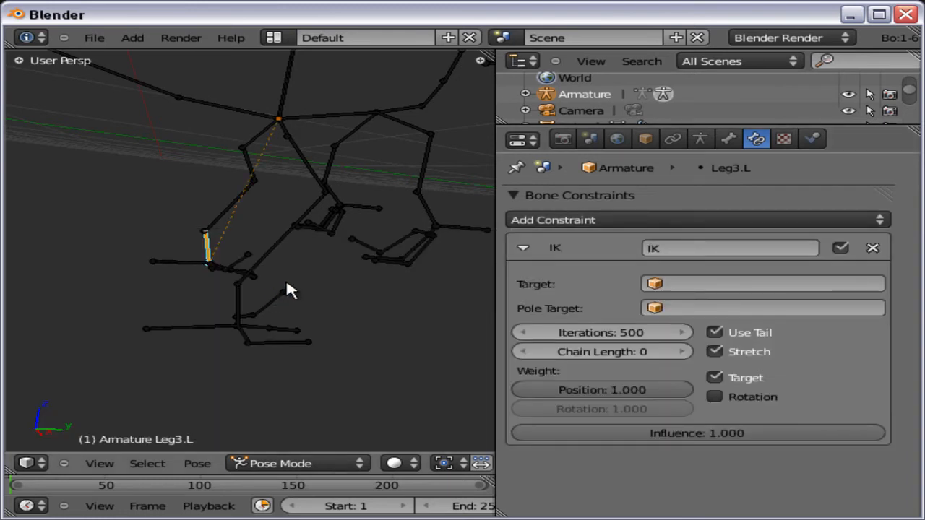
click(762, 283)
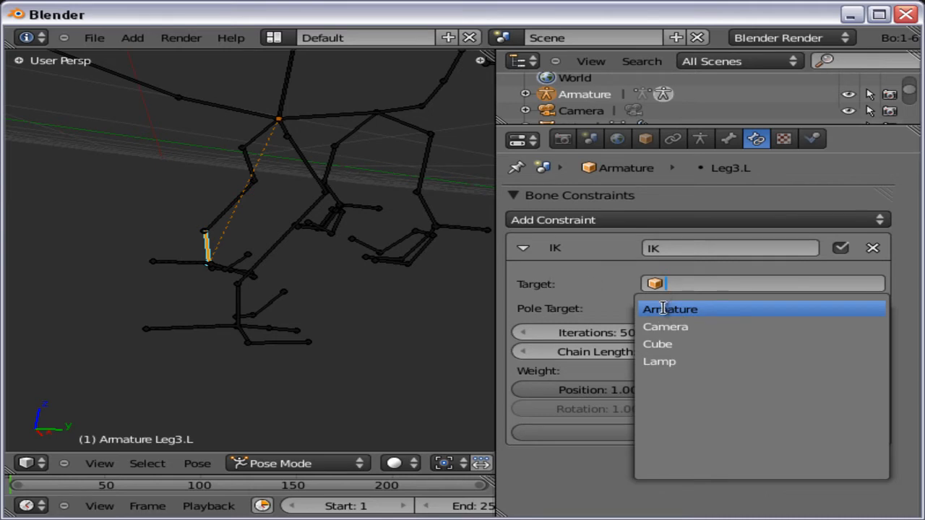
click(670, 309)
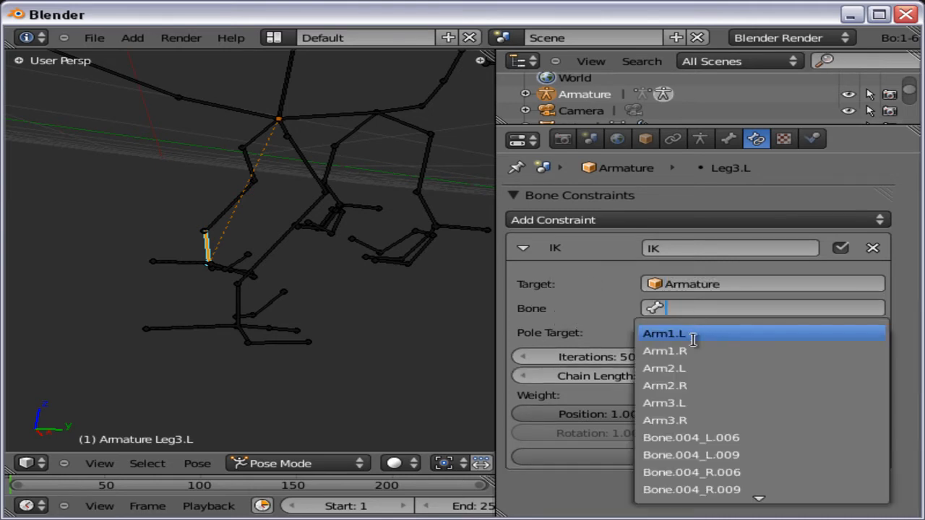
text(fee)
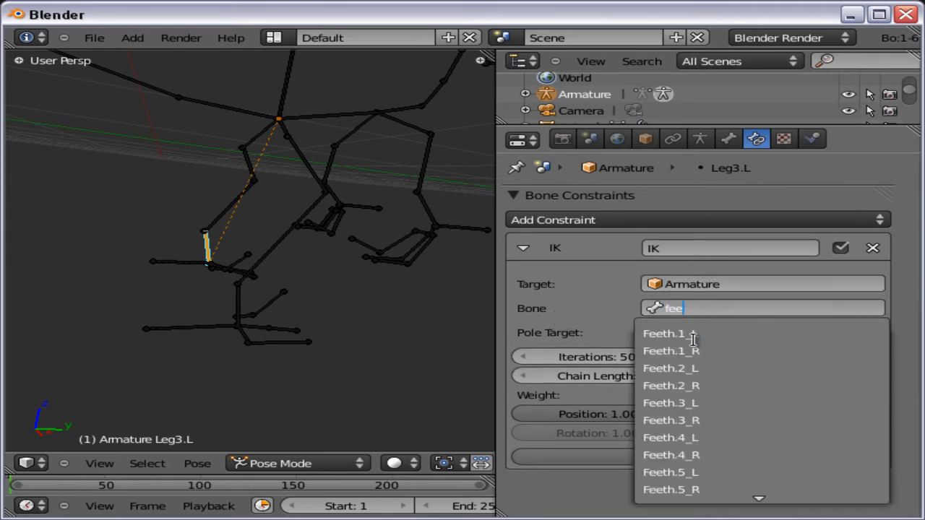
scroll(down, 3)
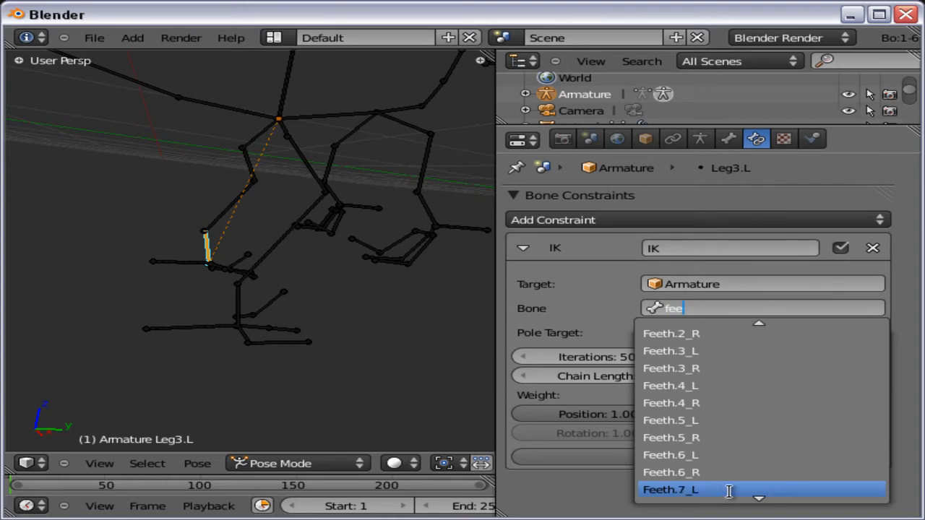
mouse_move(717, 497)
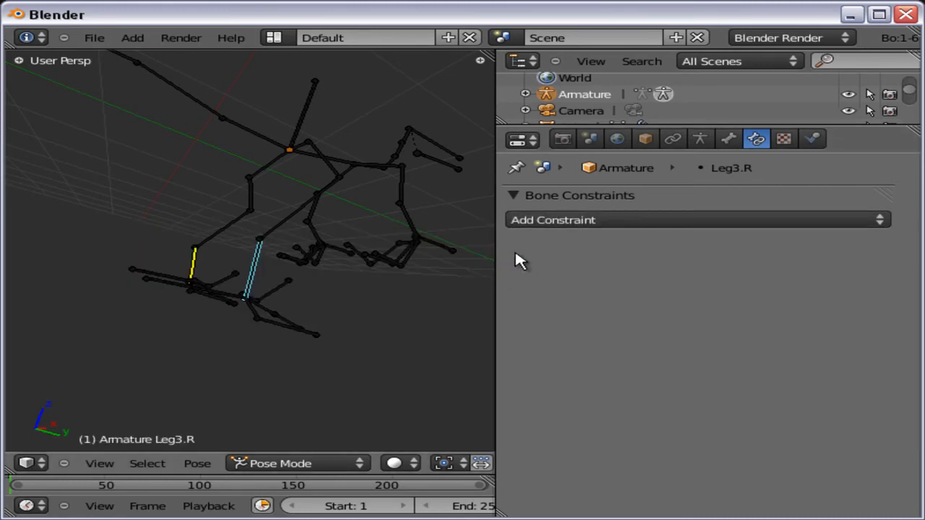
mouse_move(584, 233)
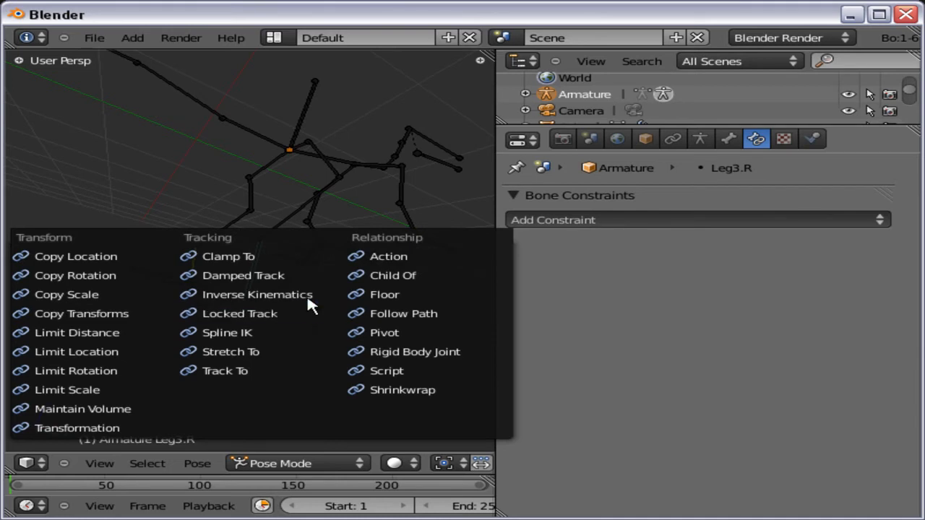
- Add an IK constraint to Leg3.R targeting Feeth.R_M with chain length 3, then select Feeth.R_M
click(257, 294)
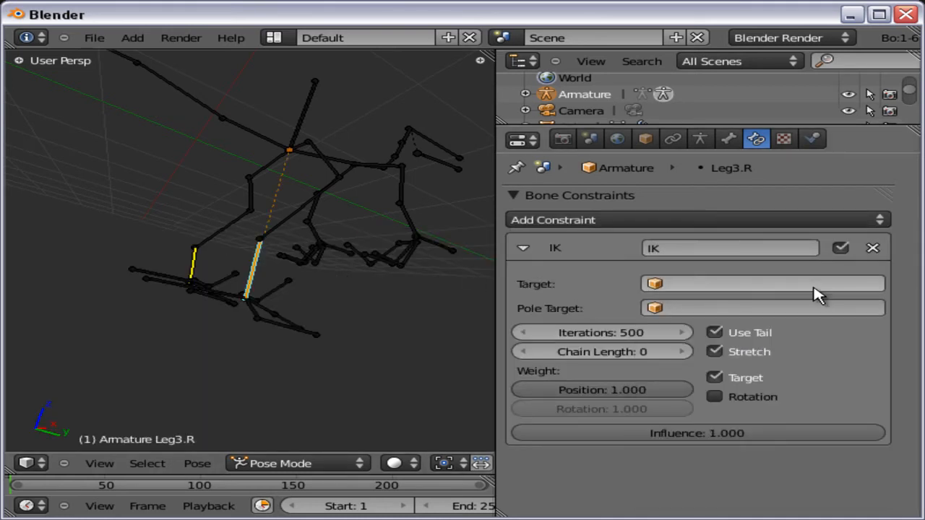
click(761, 283)
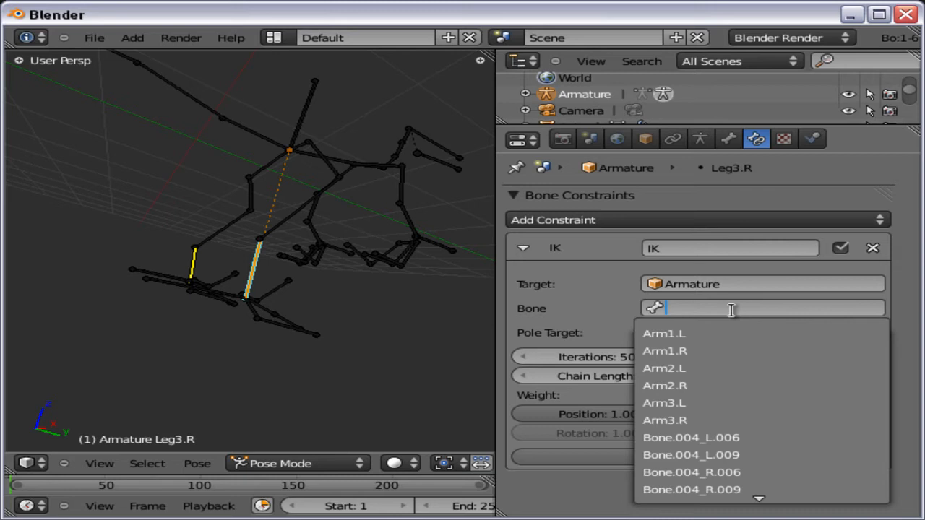
text(feet)
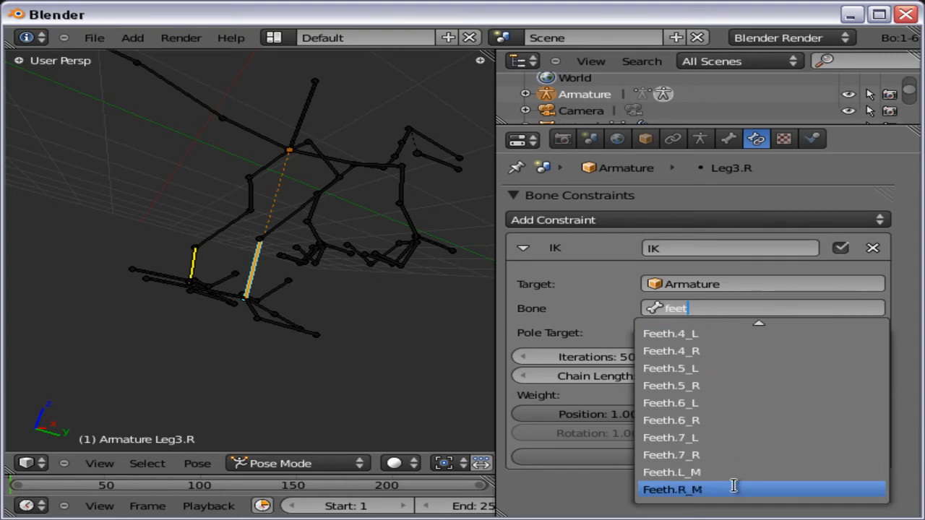
mouse_move(737, 471)
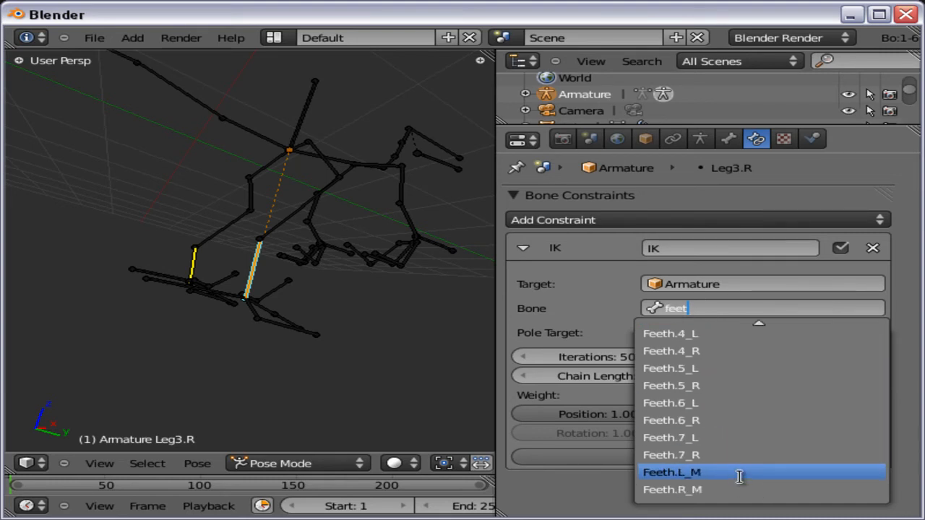
click(672, 489)
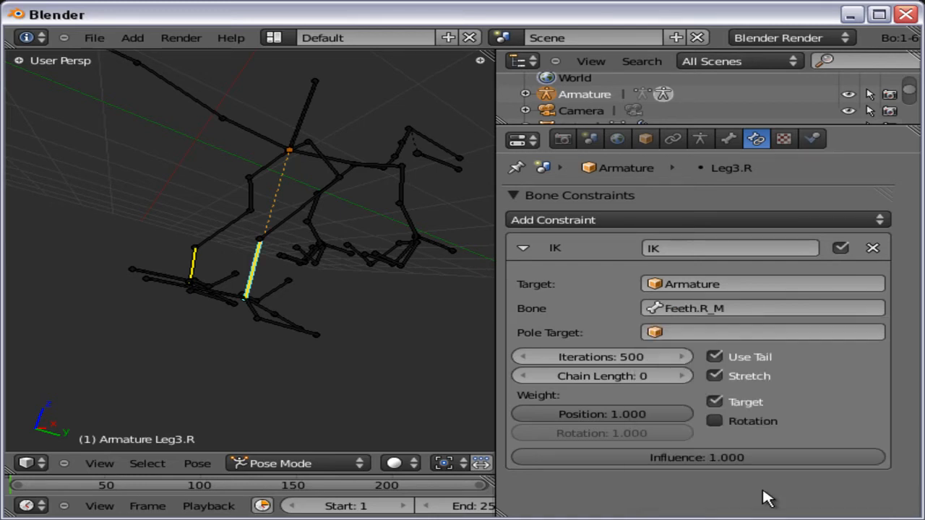
click(601, 376)
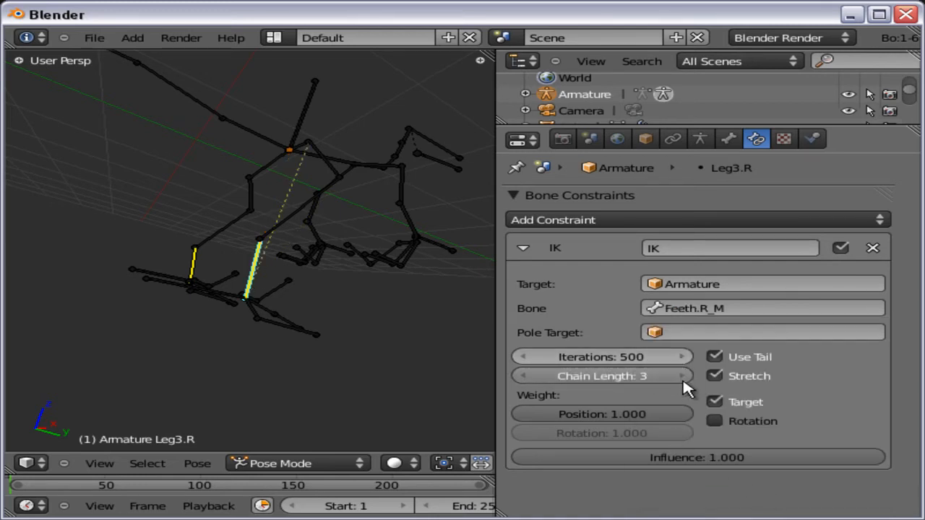
click(677, 376)
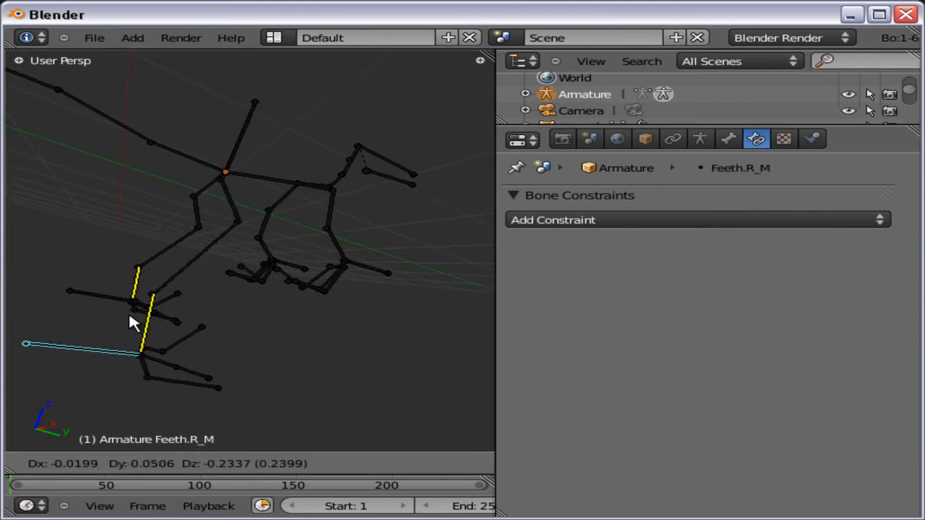
- Give Arm2.L an Inverse Kinematics constraint targeting Armature bone Hand.L_M with adjusted chain length
drag(133, 321, 220, 333)
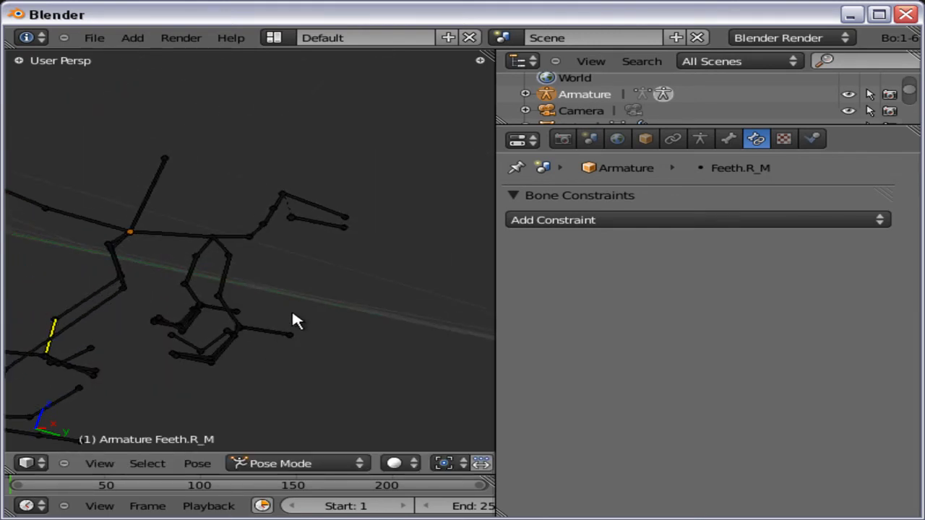
click(260, 296)
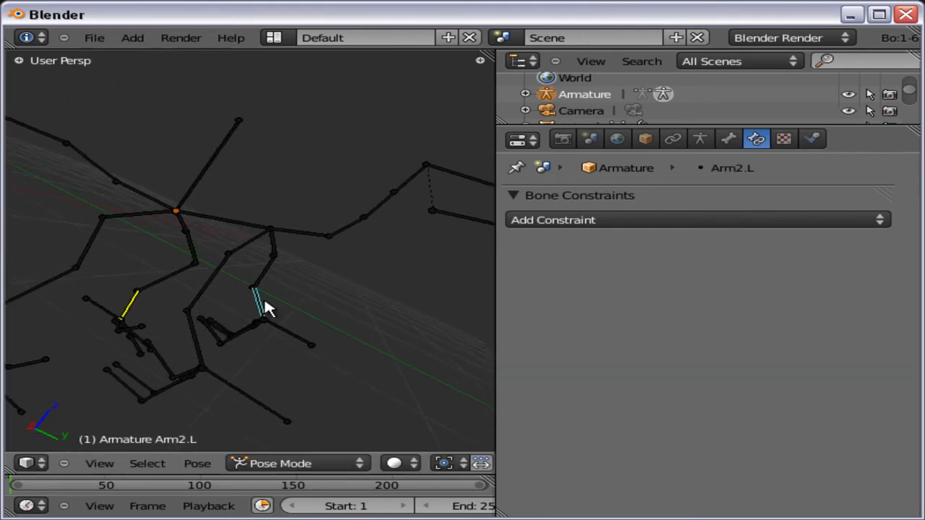
click(696, 219)
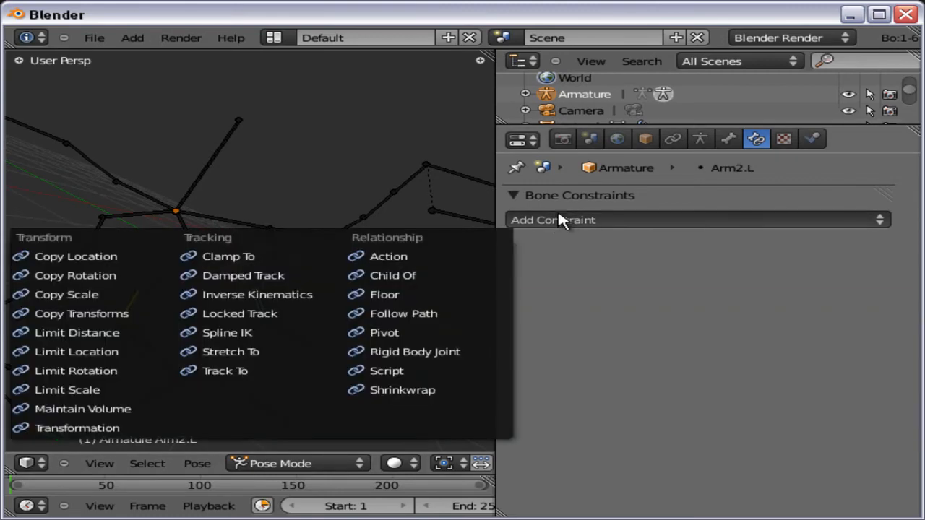
click(258, 294)
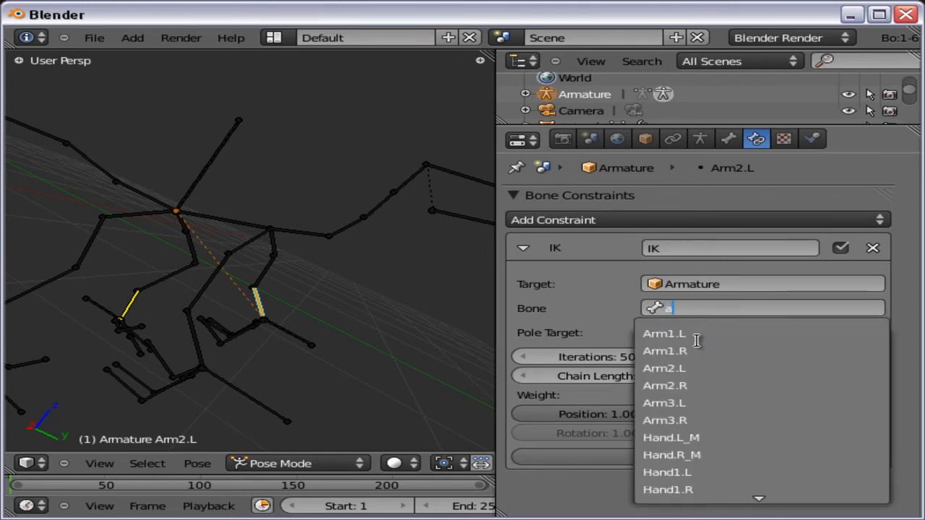
text(hand)
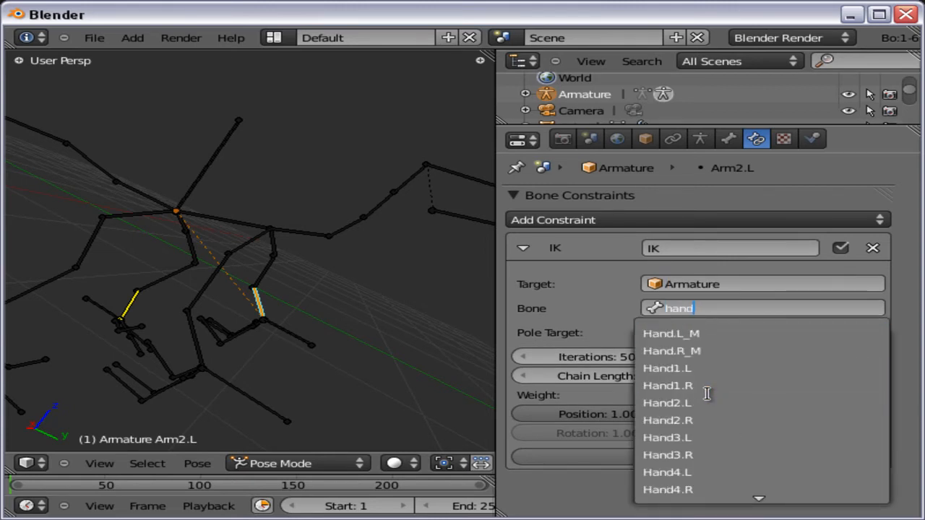
mouse_move(670, 351)
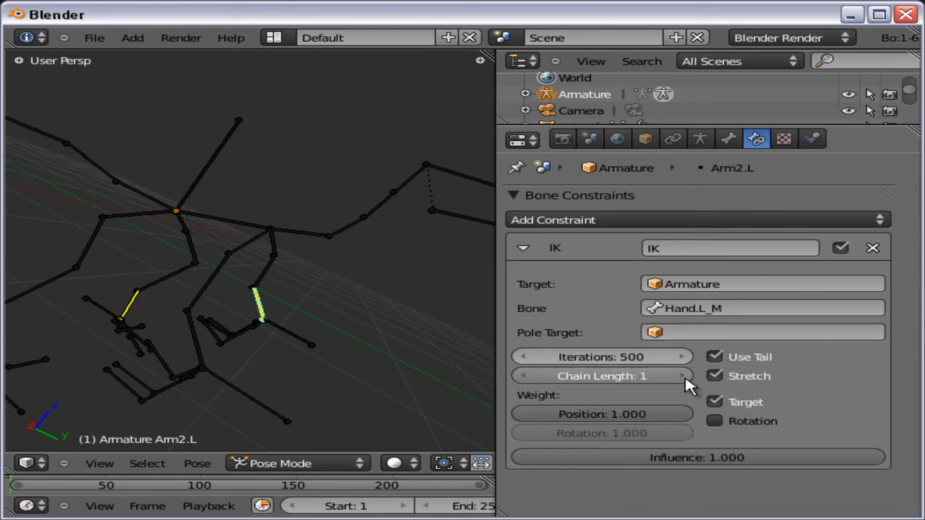
click(679, 376)
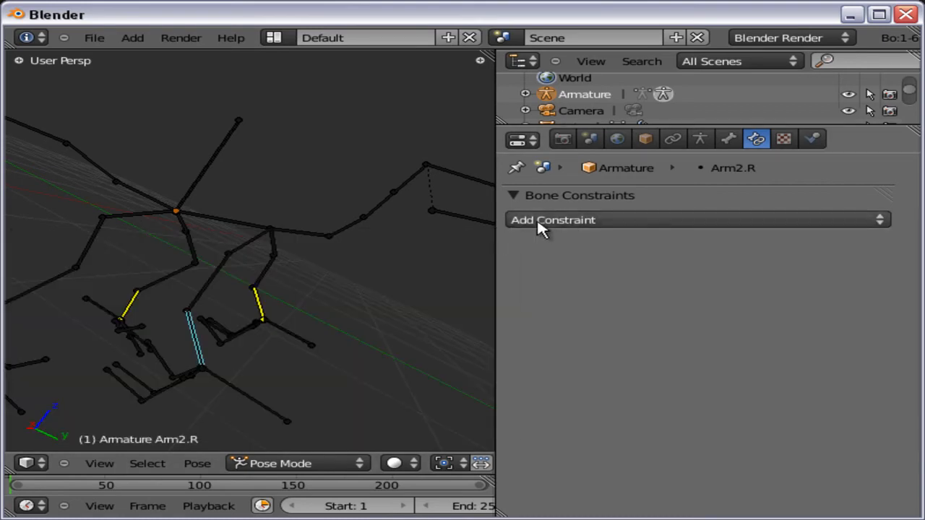
- Give Arm2.R an Inverse Kinematics constraint targeting Armature bone Hand.R_M and adjust its settings
click(552, 219)
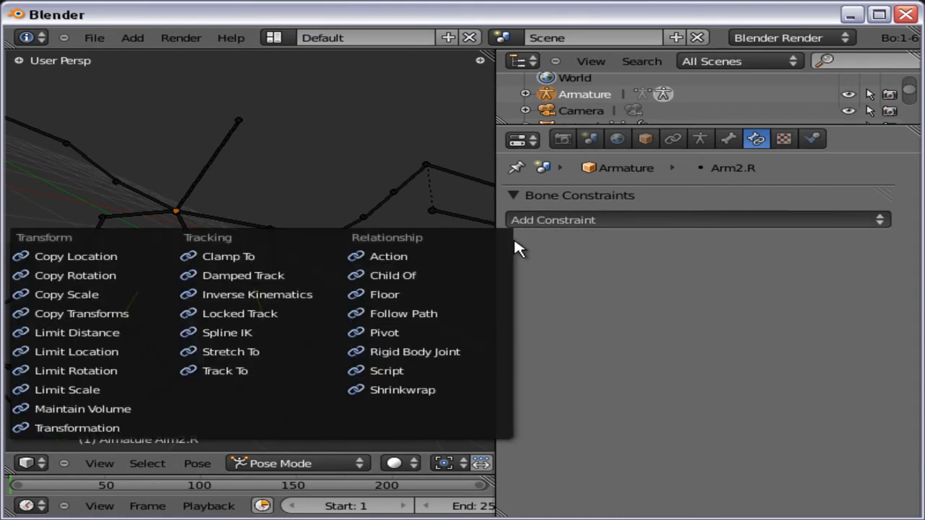
click(257, 295)
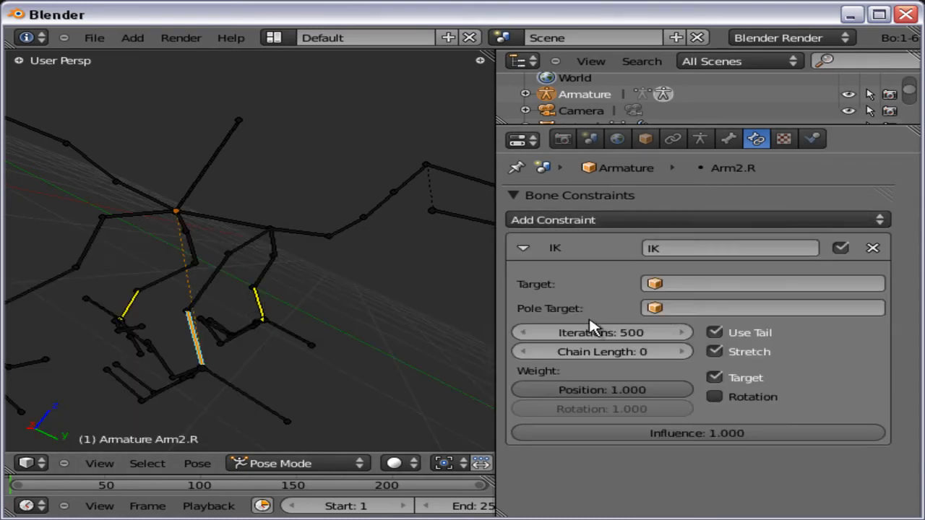
click(762, 284)
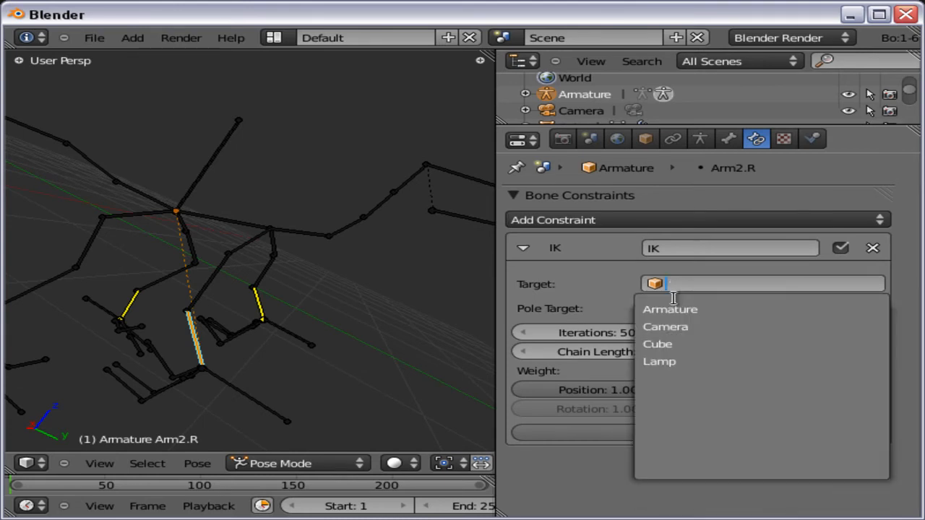
click(669, 310)
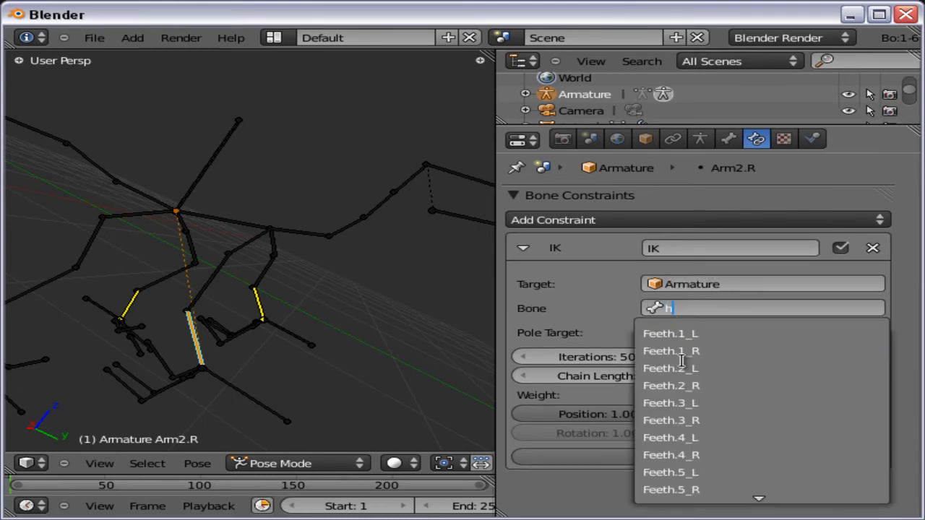
text(and)
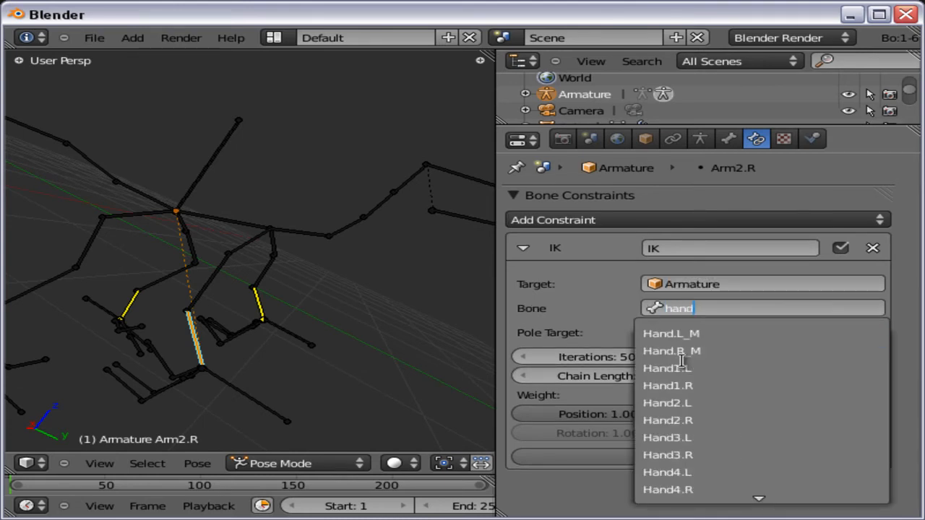
click(670, 351)
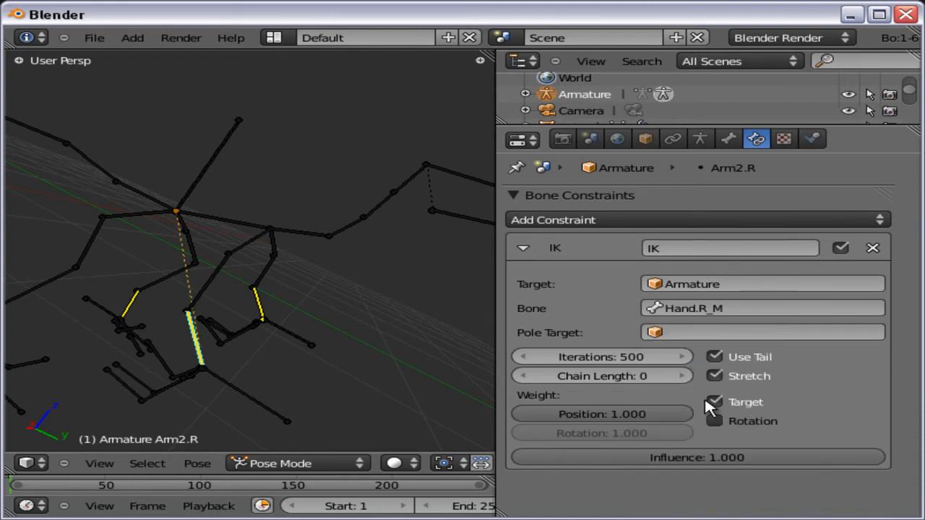
click(679, 375)
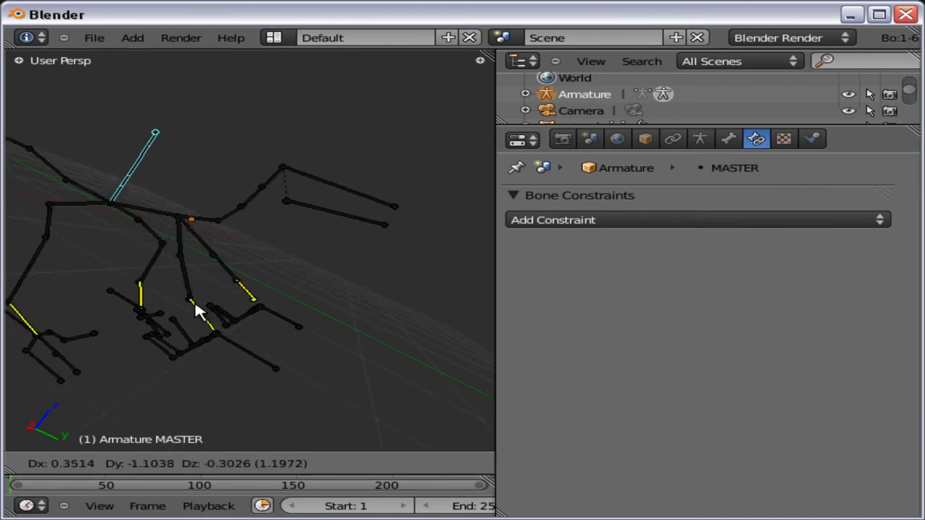
- Move the MASTER bone to confirm it carries the rig, then return to Object Mode
drag(199, 311, 267, 333)
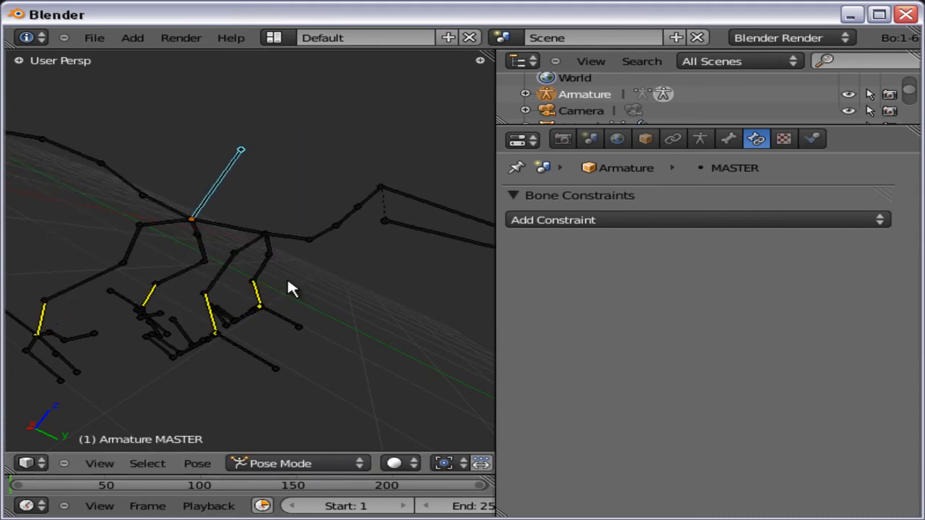
mouse_move(281, 326)
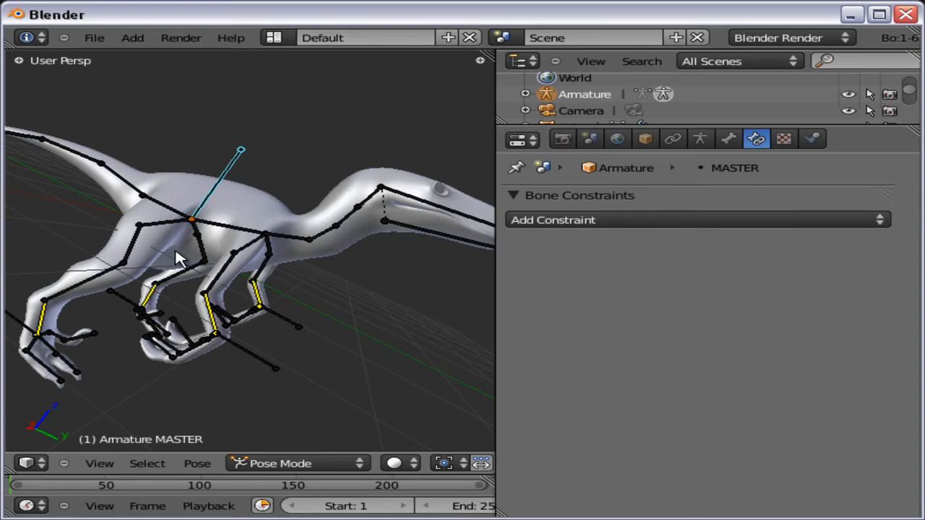
mouse_move(71, 152)
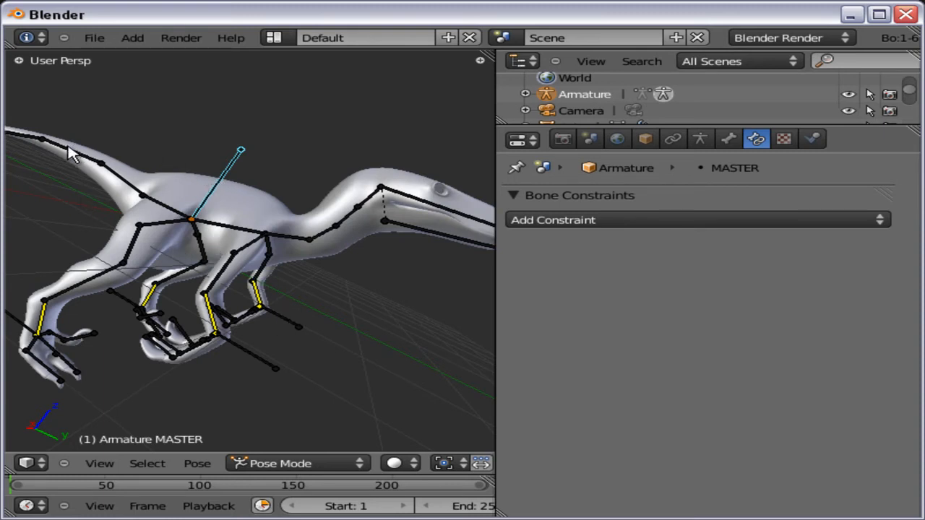
mouse_move(318, 469)
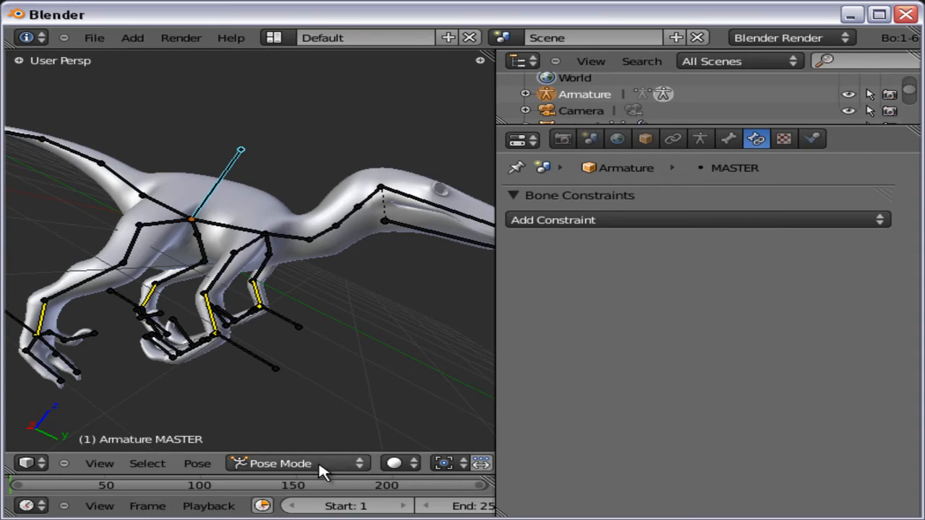
click(281, 462)
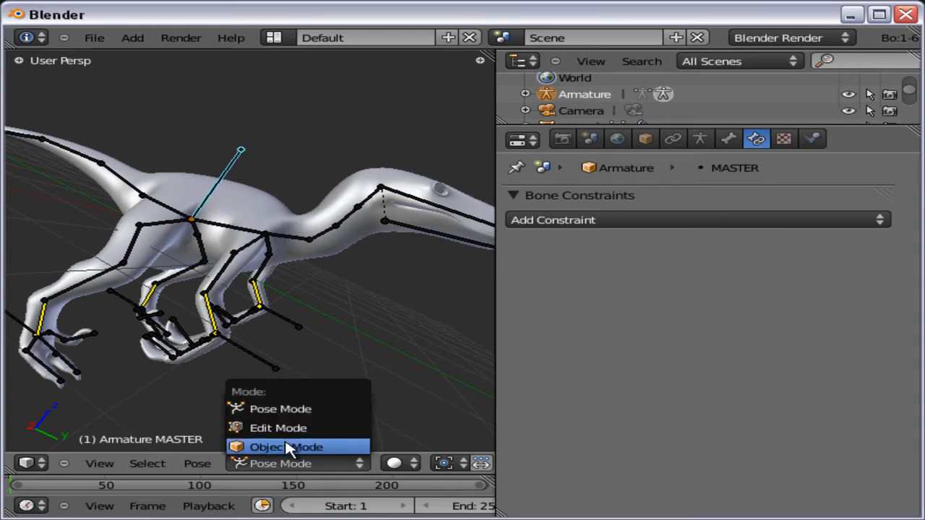
click(286, 447)
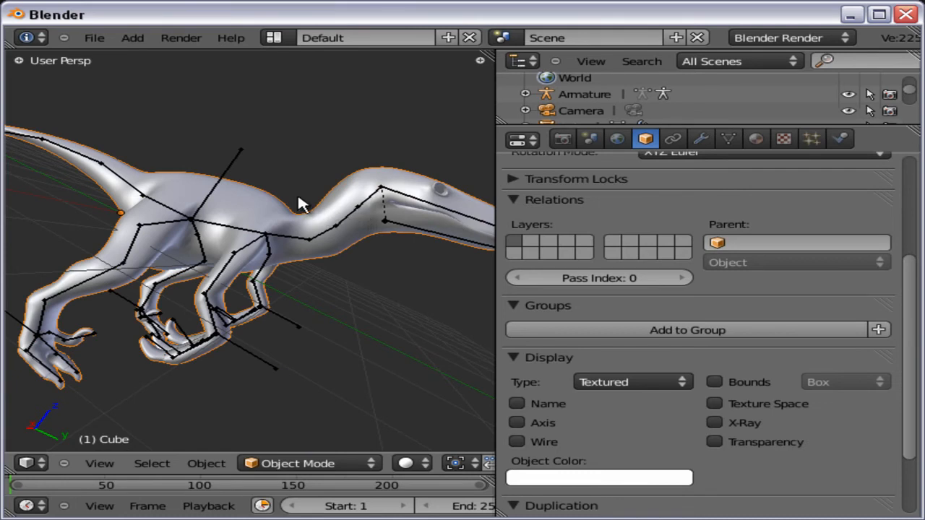
mouse_move(249, 170)
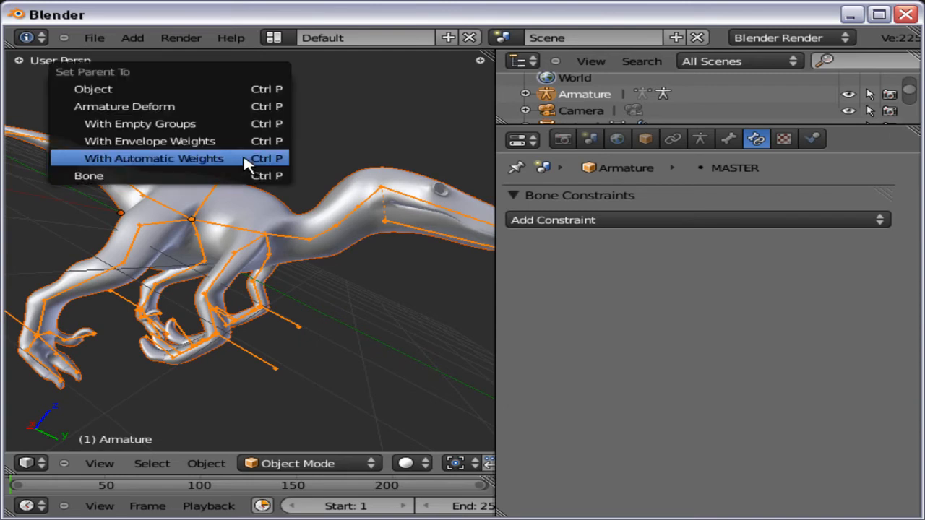
mouse_move(153, 157)
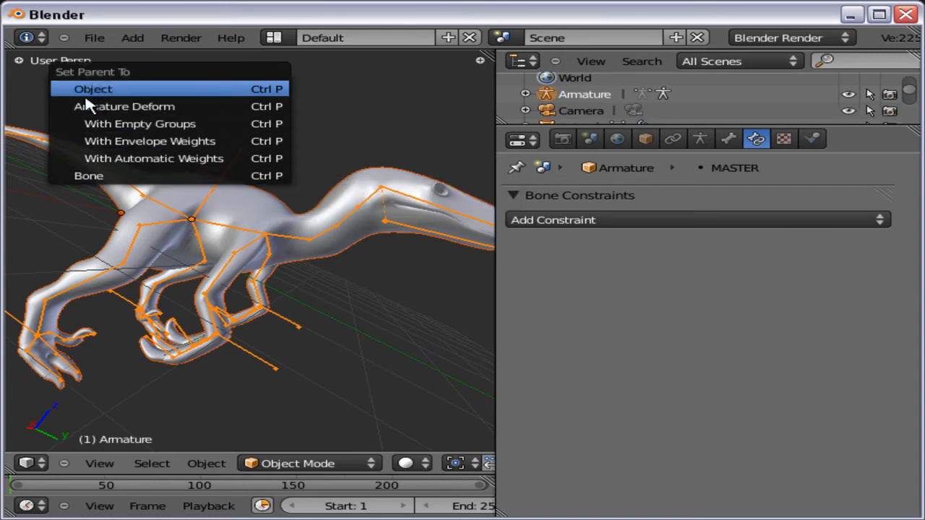
mouse_move(174, 141)
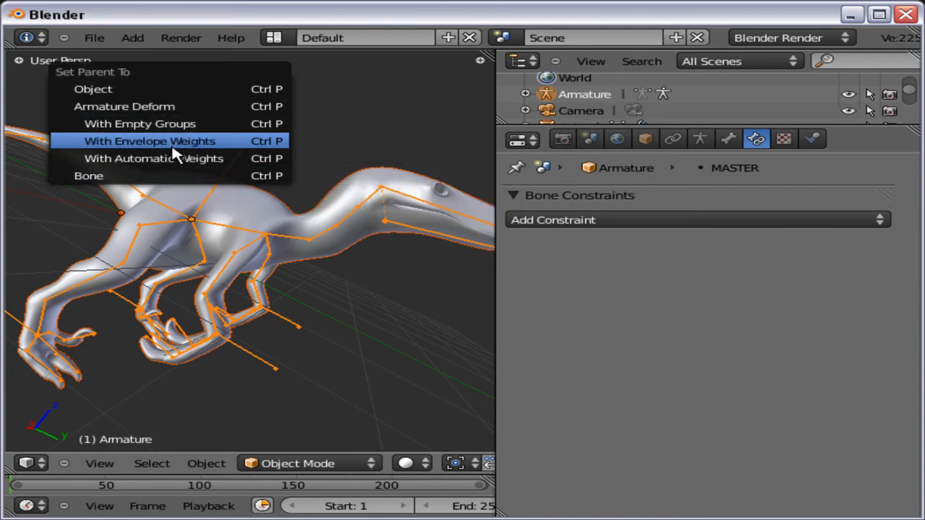
mouse_move(173, 157)
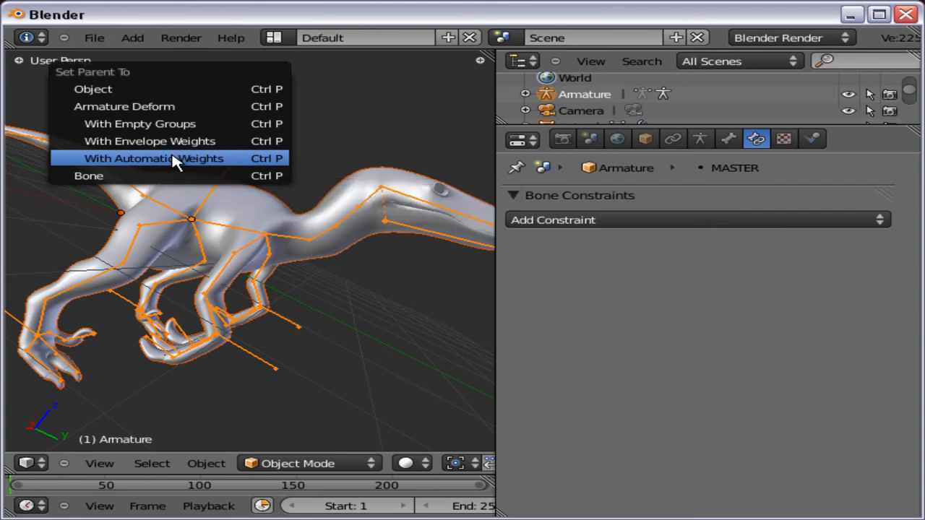
- Parent the raptor mesh to the armature with Automatic Weights and head back toward Pose Mode
click(153, 157)
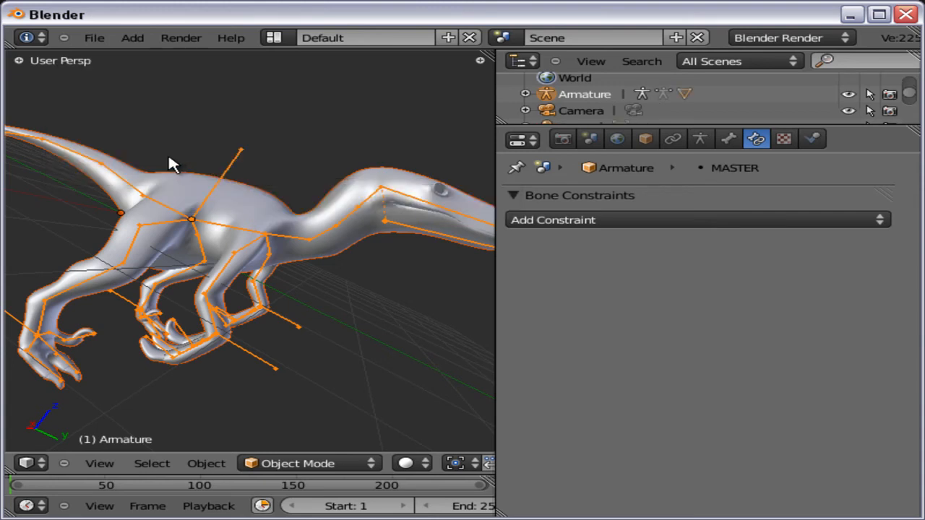
mouse_move(321, 476)
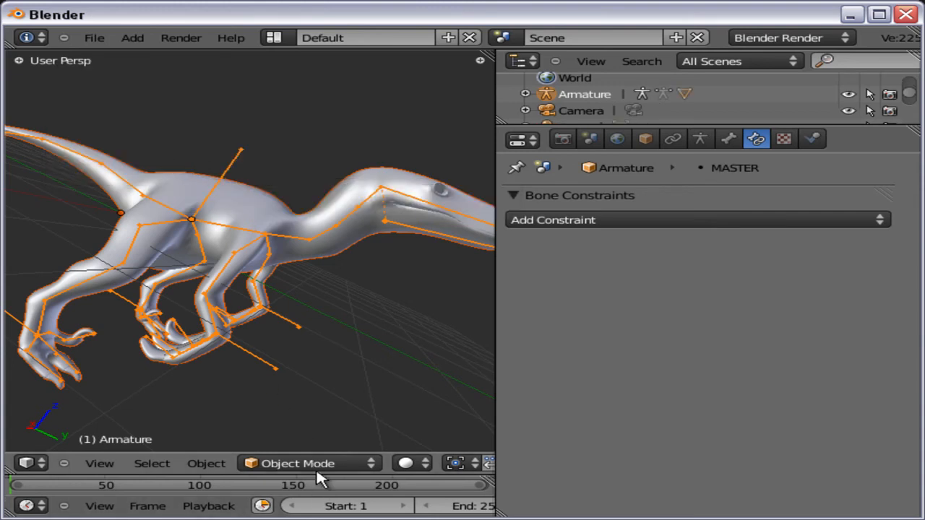
click(297, 462)
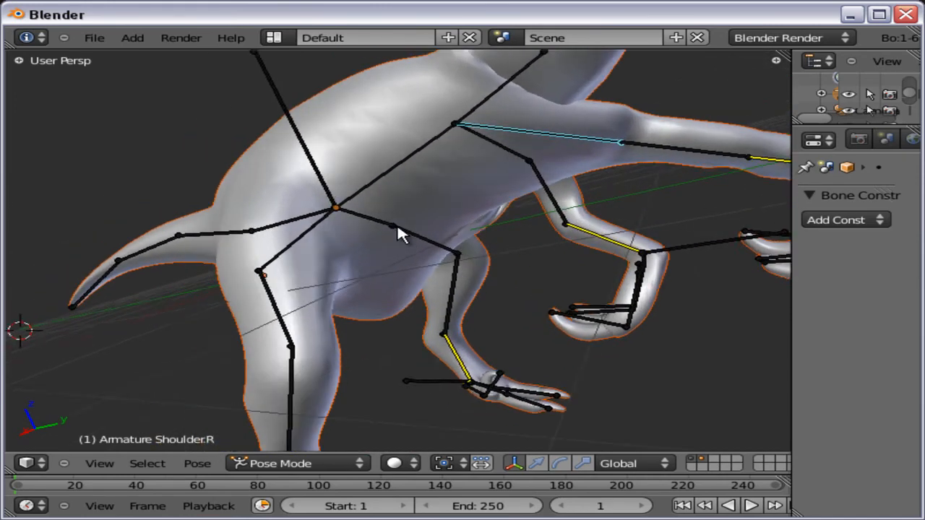
- Leave Pose Mode and make the raptor Cube mesh the active object
click(296, 462)
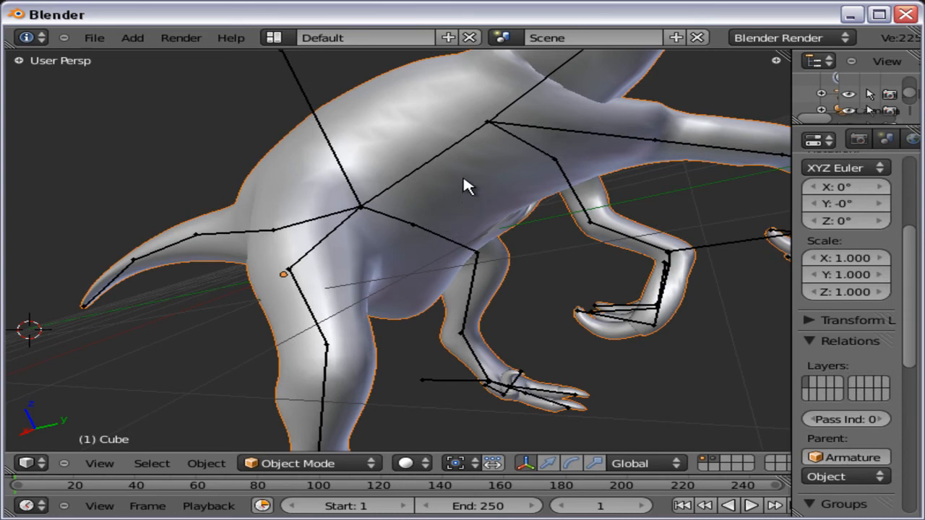
- Enter Weight Paint on the raptor mesh with a Subtract brush and Spray enabled
click(298, 462)
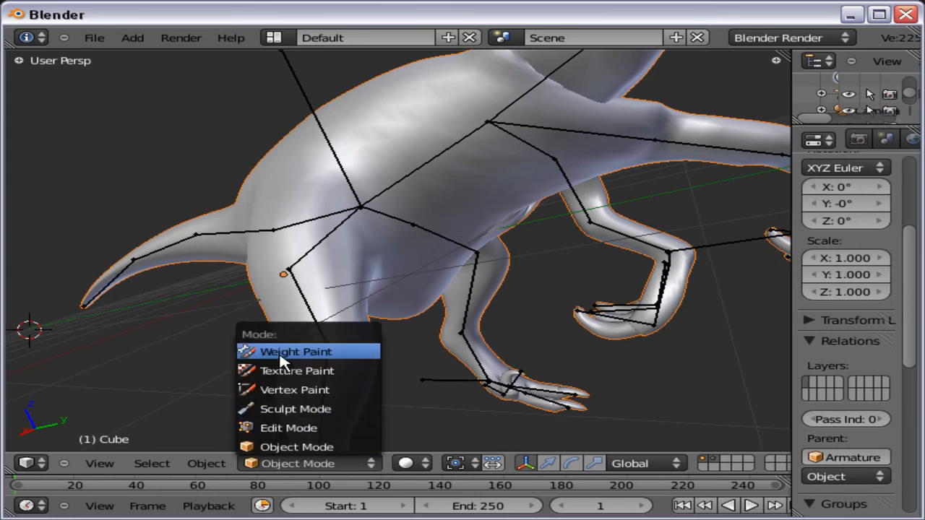
click(295, 351)
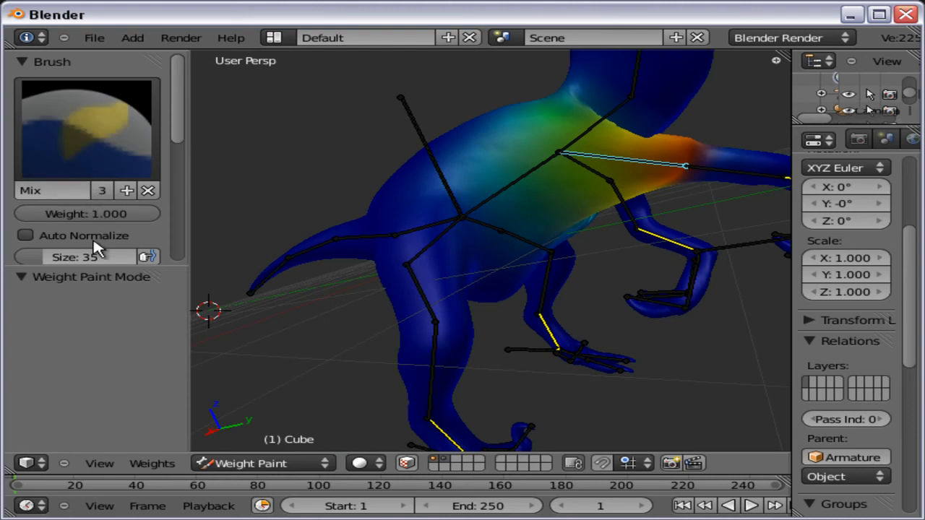
scroll(down, 3)
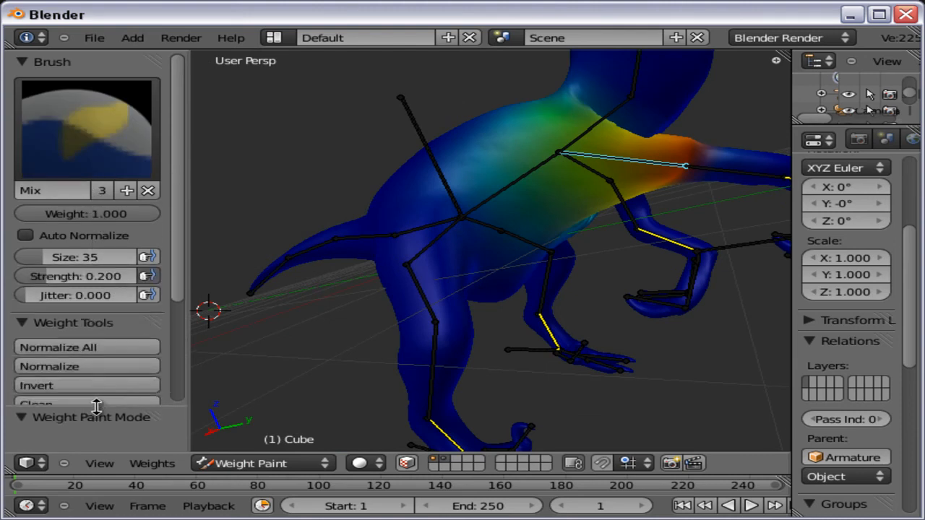
scroll(down, 3)
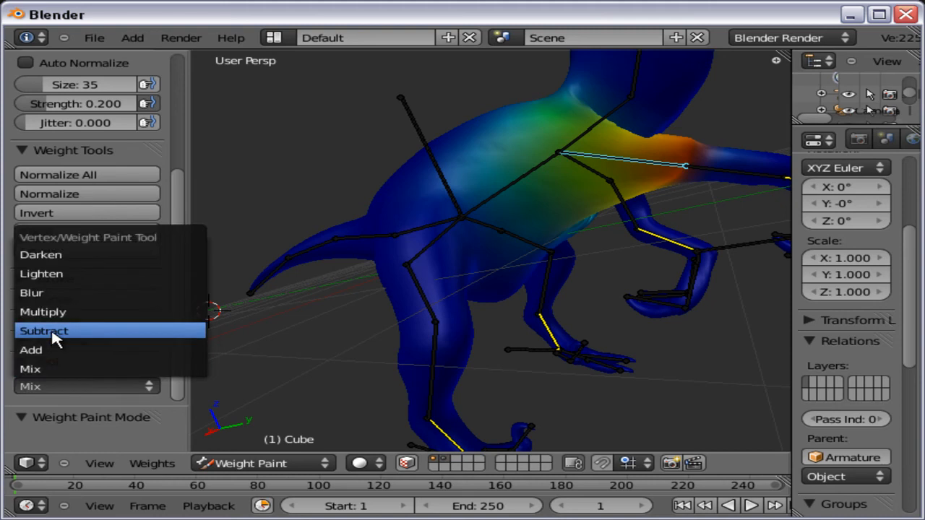
click(43, 329)
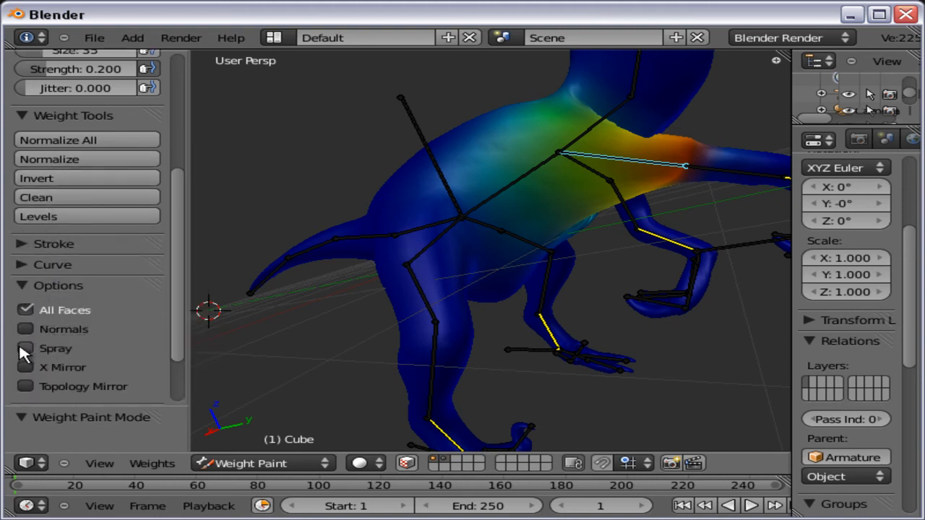
click(26, 347)
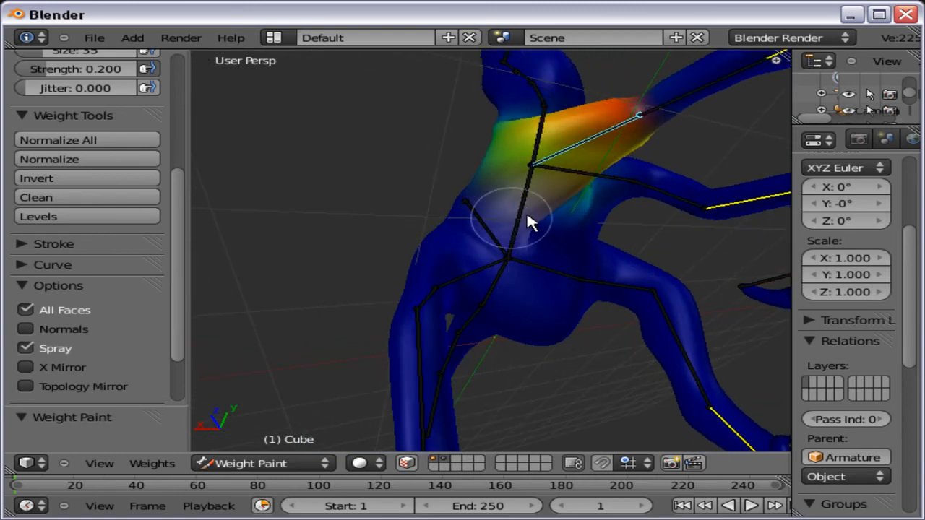
mouse_move(541, 210)
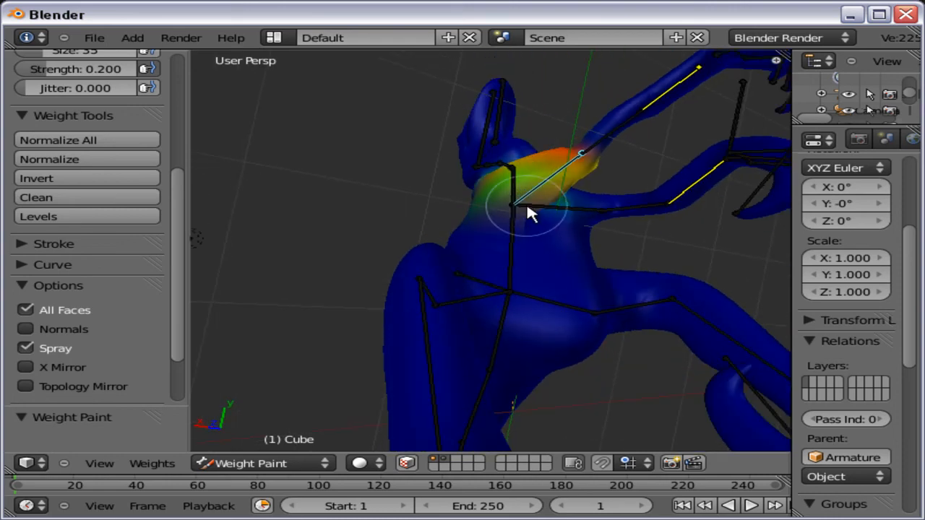
- Subtract the stray arm-bone weight around the shoulder, then pick the armature for posing
drag(527, 214, 361, 274)
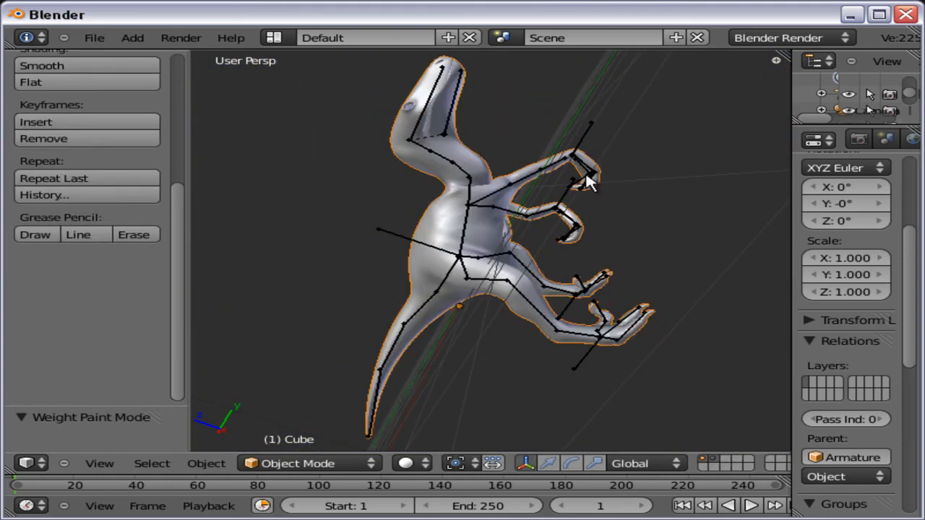
click(298, 462)
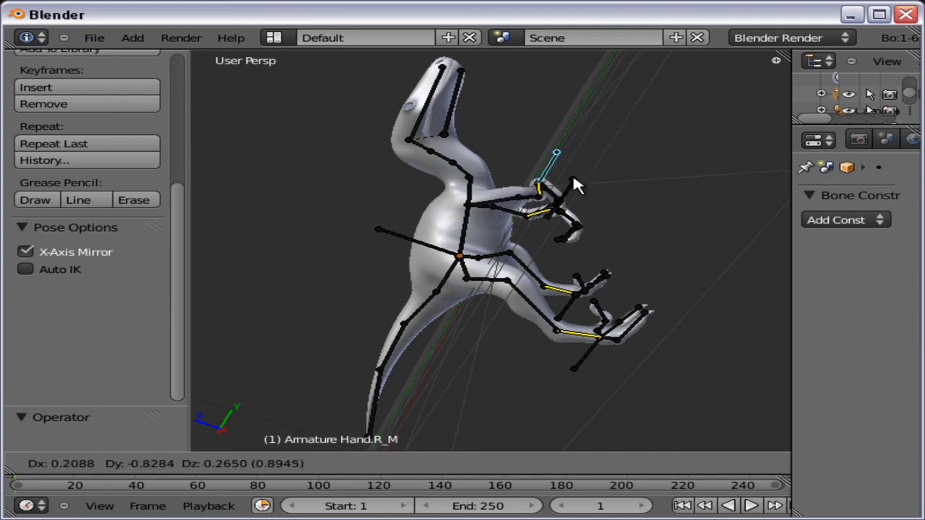
- Move Hand.R_M to test deformation, then select Head_Jaw to rotate the jaw open
drag(577, 185, 535, 191)
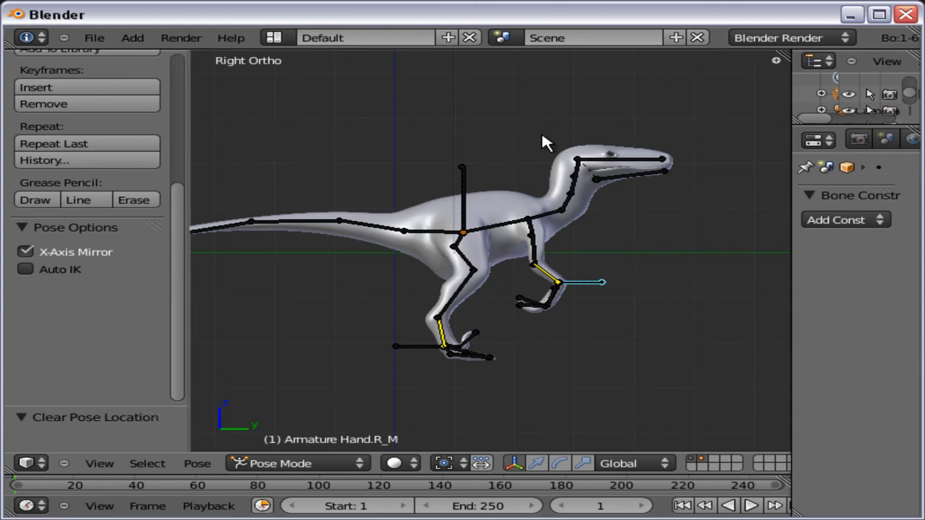
mouse_move(513, 147)
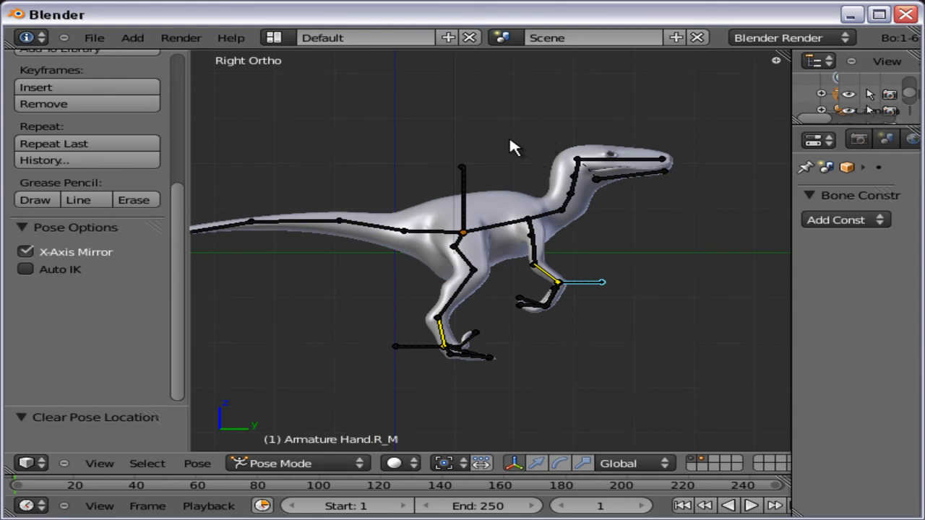
click(629, 173)
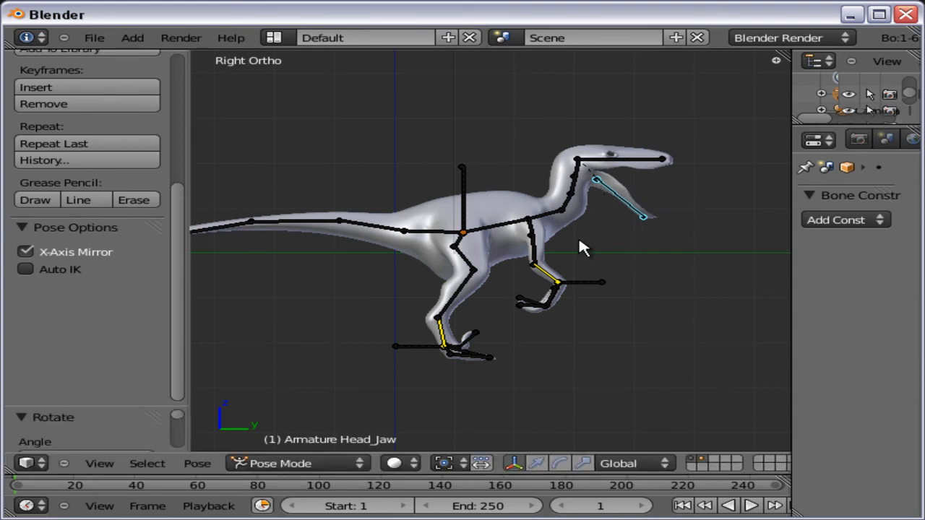
mouse_move(593, 237)
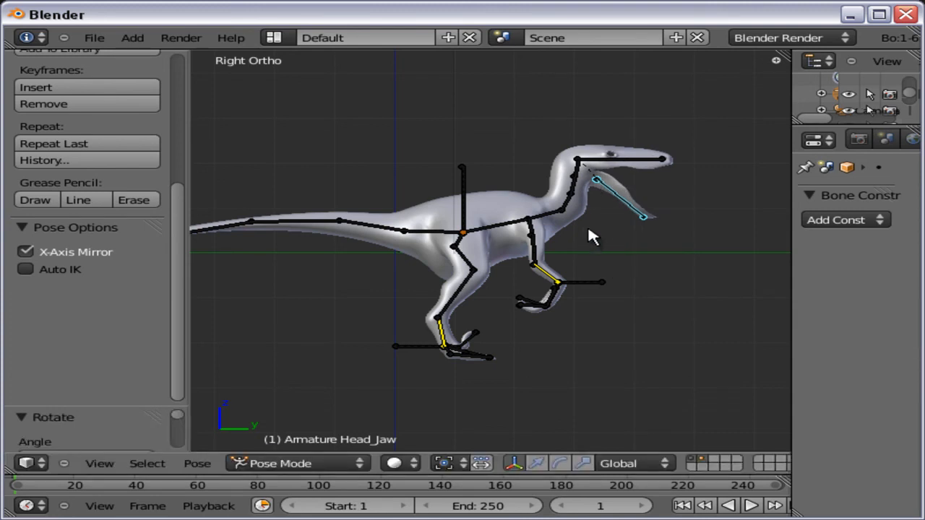